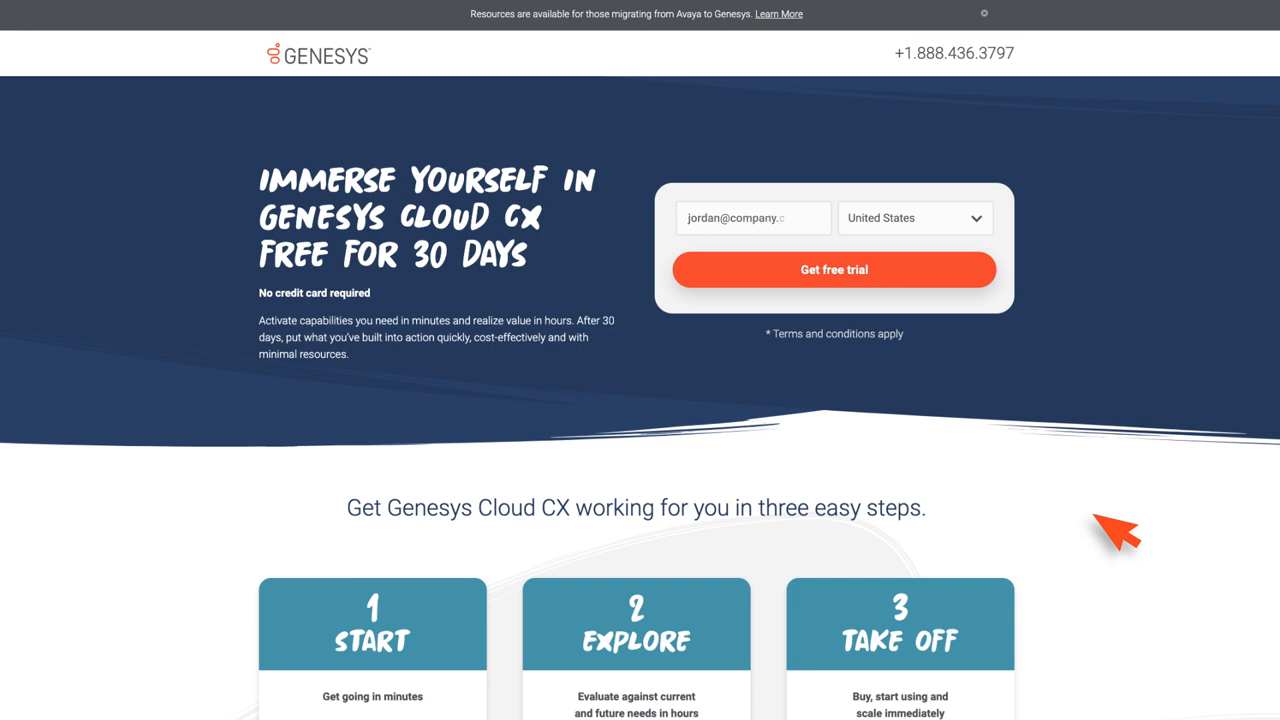
Step: Start the free trial signup with last name 'Doe' and accept the terms and privacy statement
{"action": "left_click", "coordinate": [832, 268]}
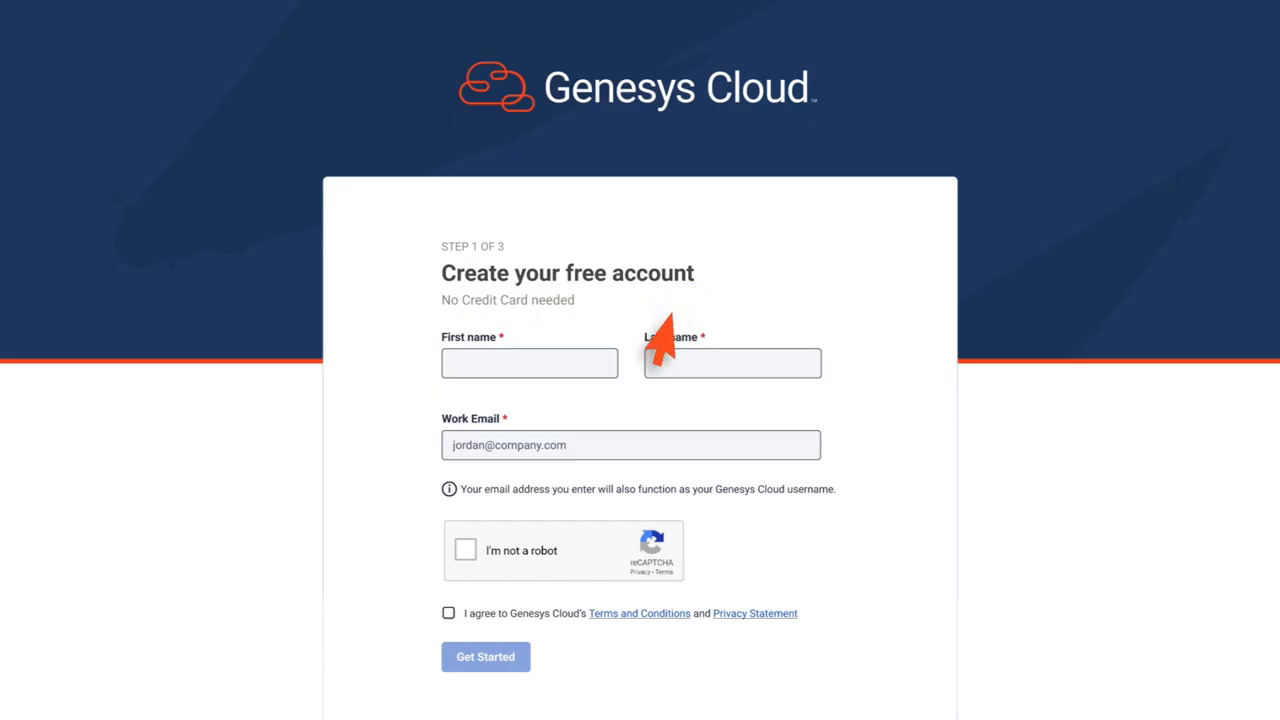
{"action": "type", "text": "Doe"}
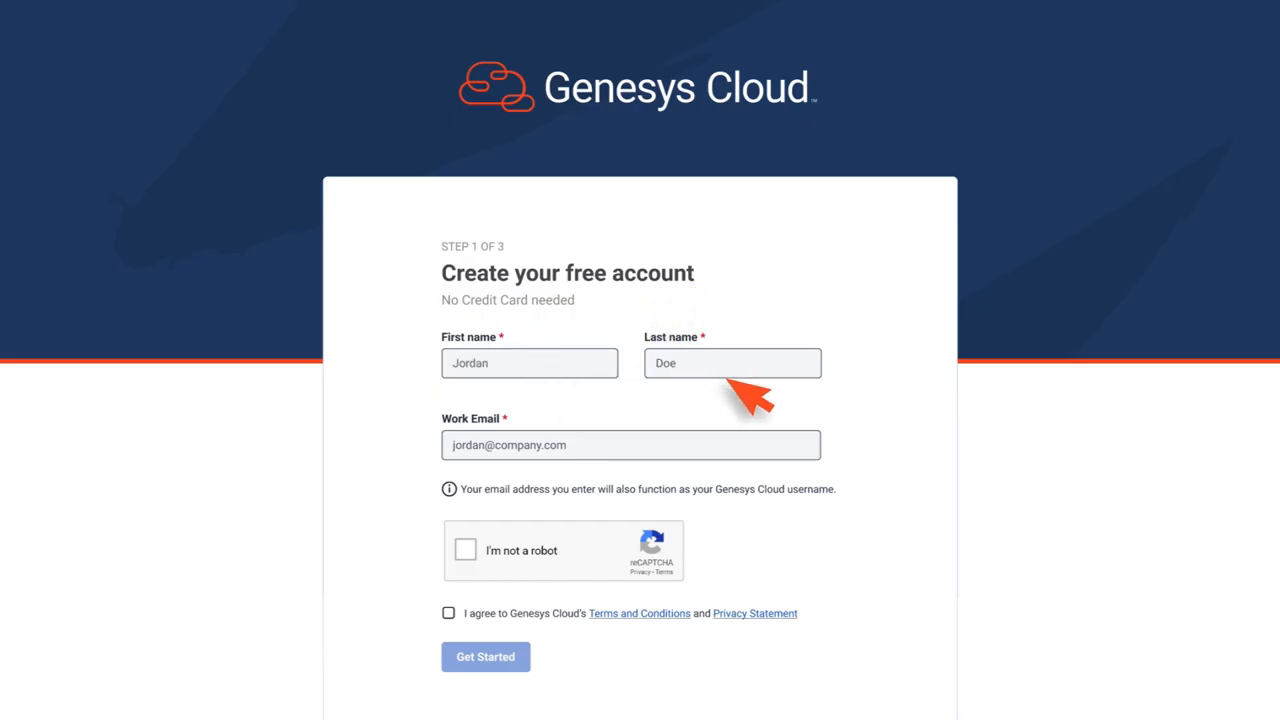
{"action": "left_click", "coordinate": [448, 612]}
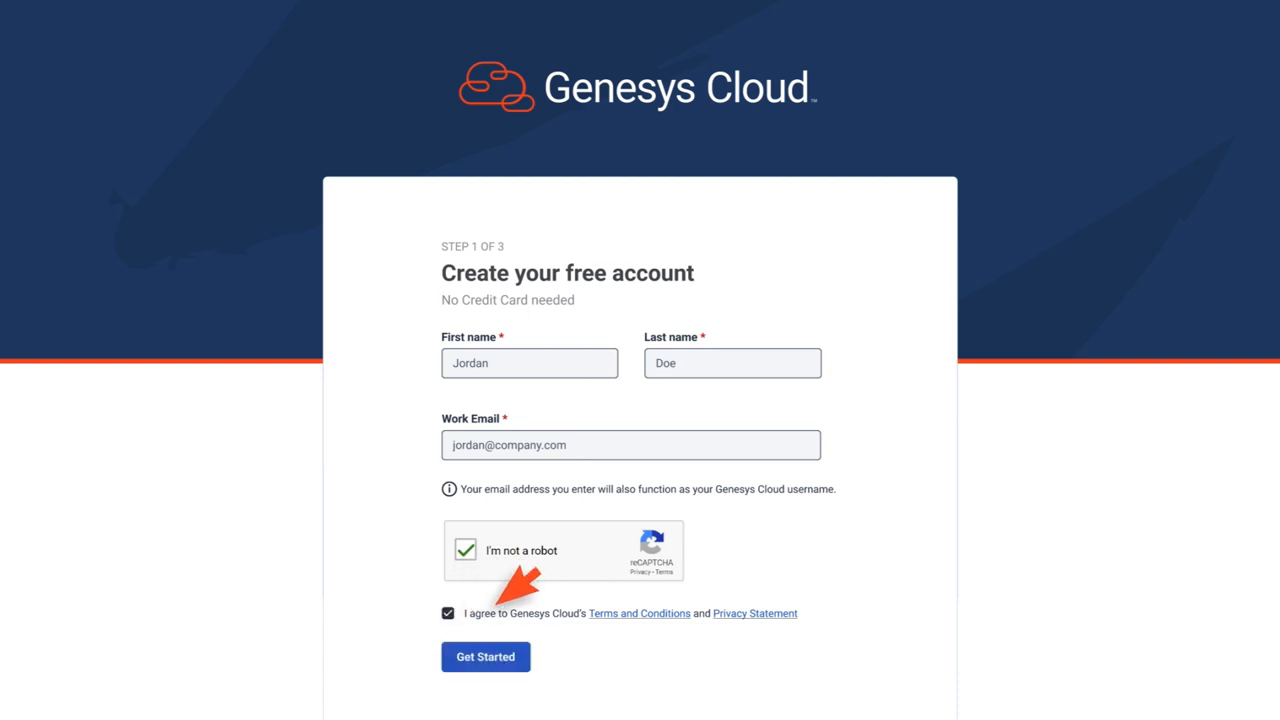
{"action": "left_click", "coordinate": [484, 656]}
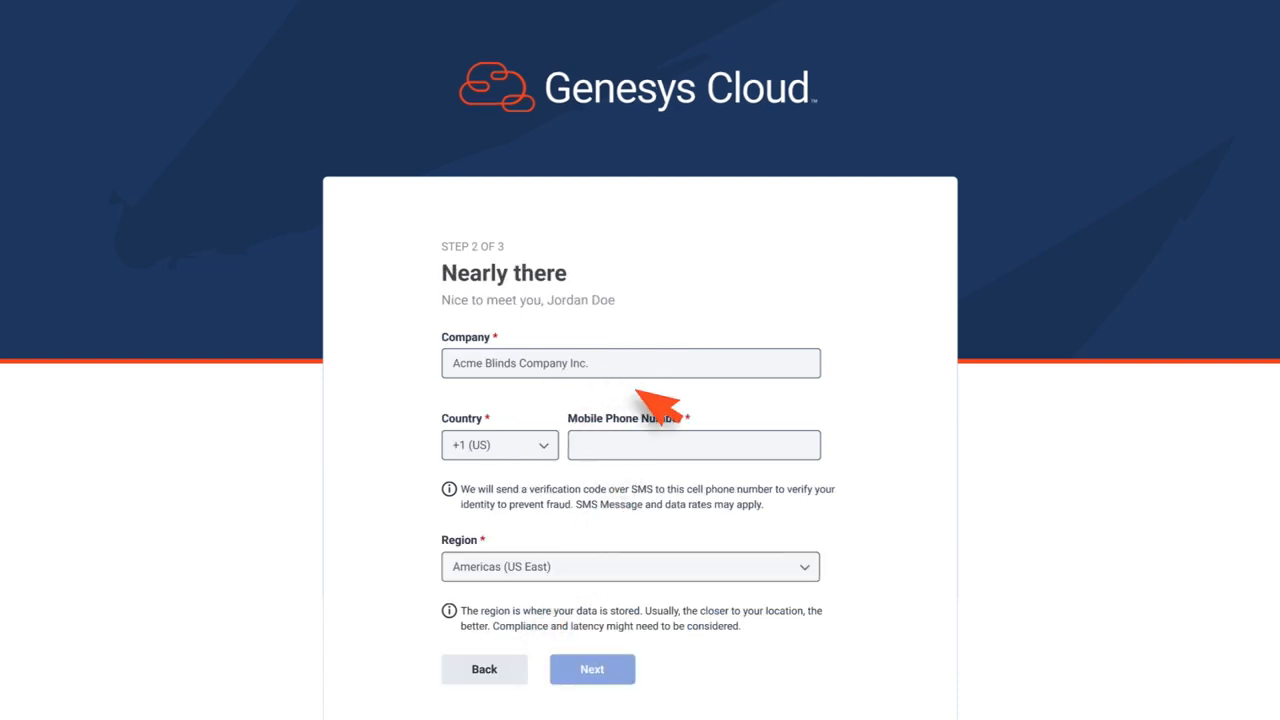
{"action": "type", "text": "123 234 5673"}
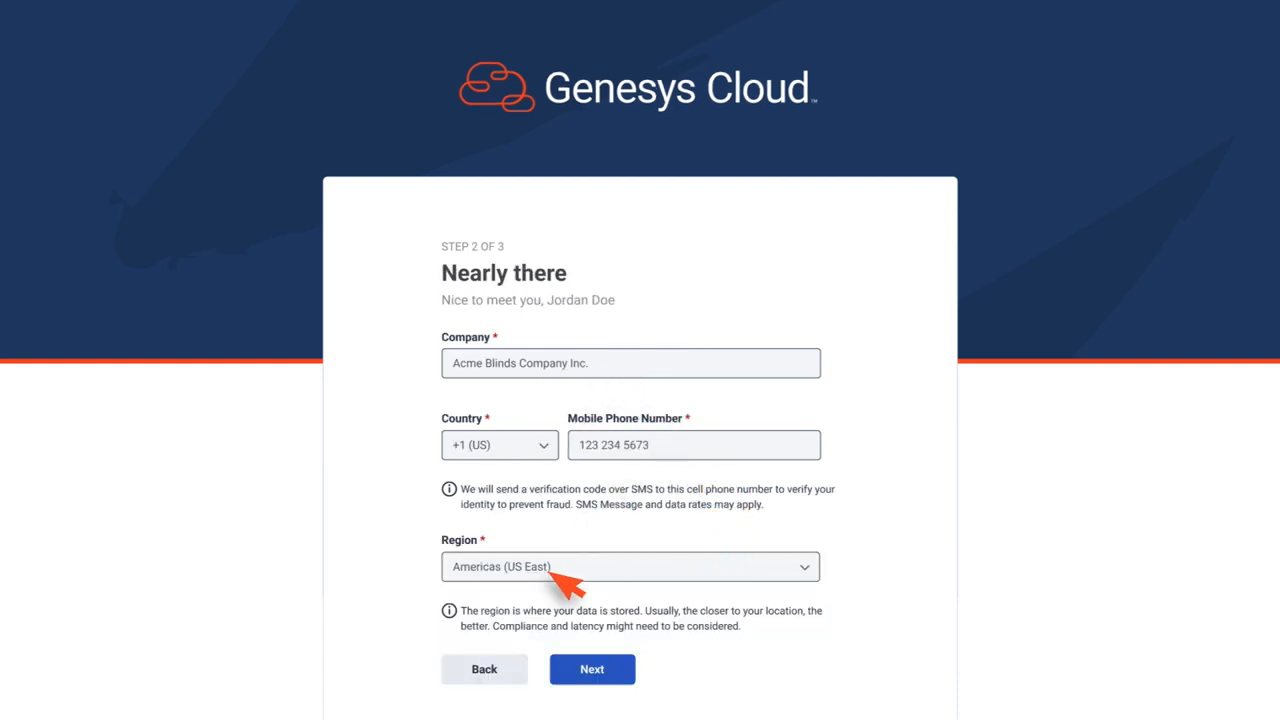
{"action": "left_click", "coordinate": [592, 668]}
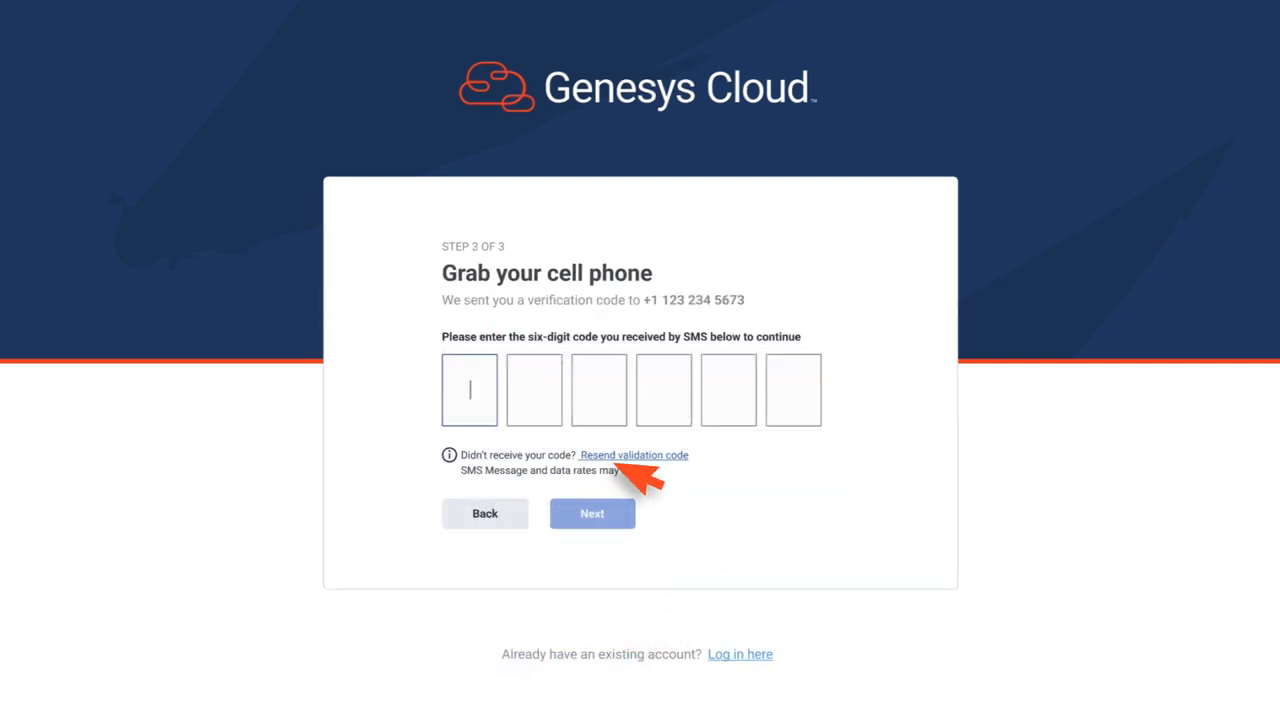
{"action": "left_click", "coordinate": [592, 512]}
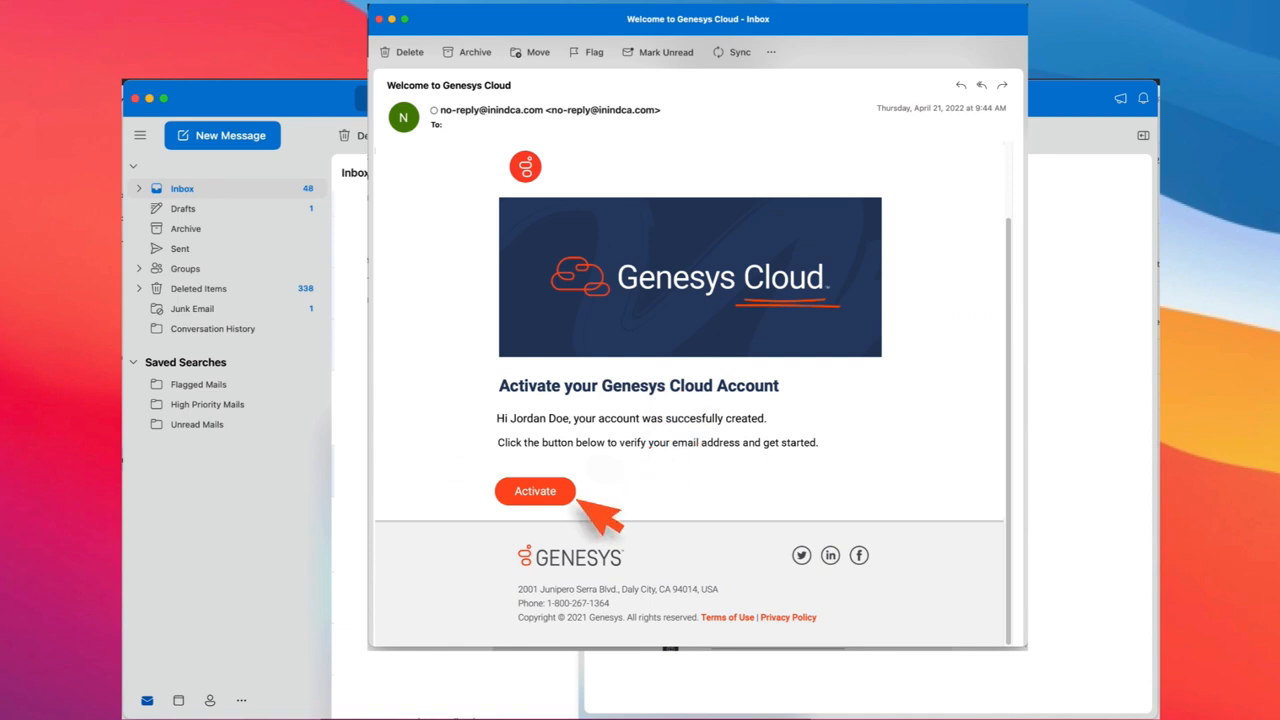
Step: Activate the account from the welcome email and begin setting a new password
{"action": "left_click", "coordinate": [534, 492]}
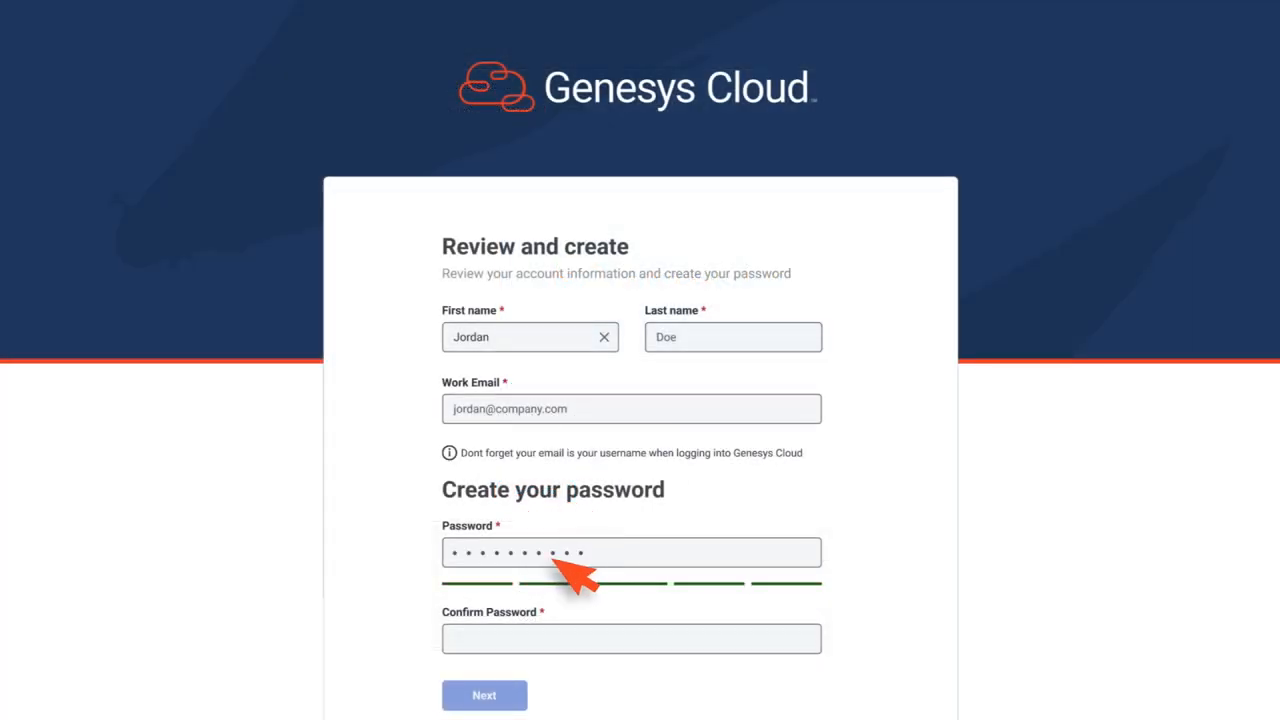
{"action": "left_click", "coordinate": [484, 696]}
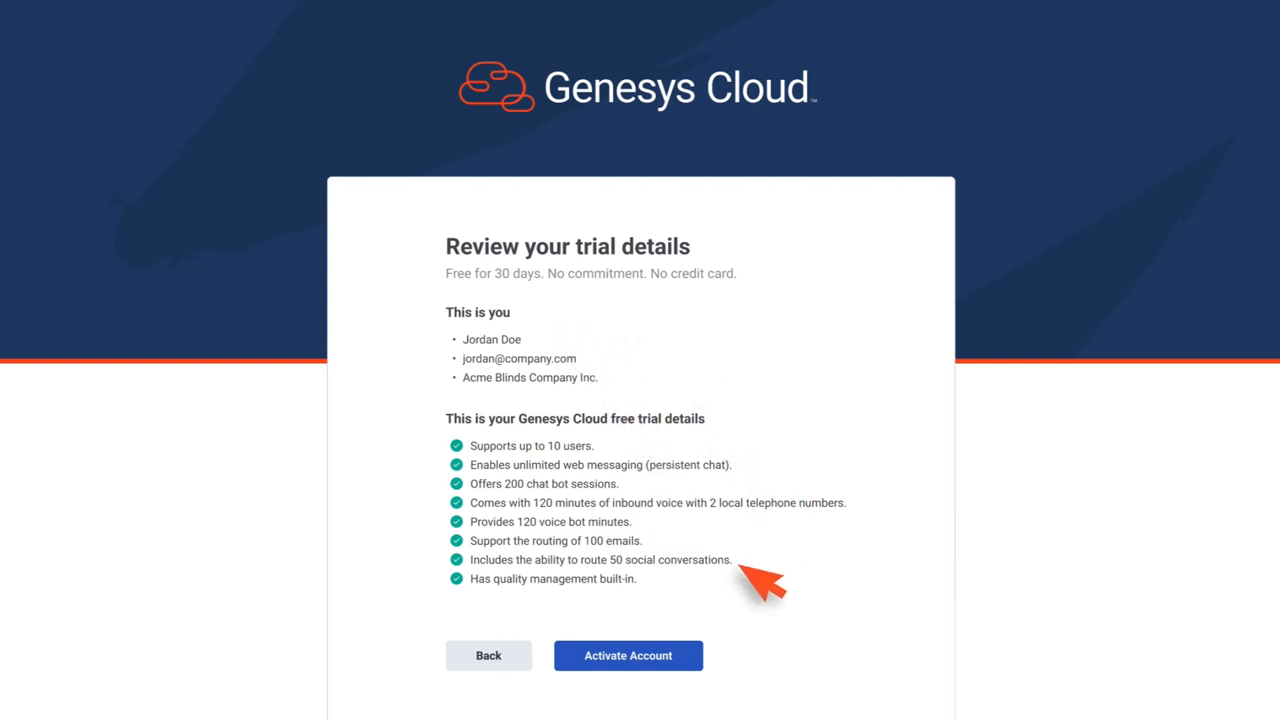
{"action": "left_click", "coordinate": [628, 656]}
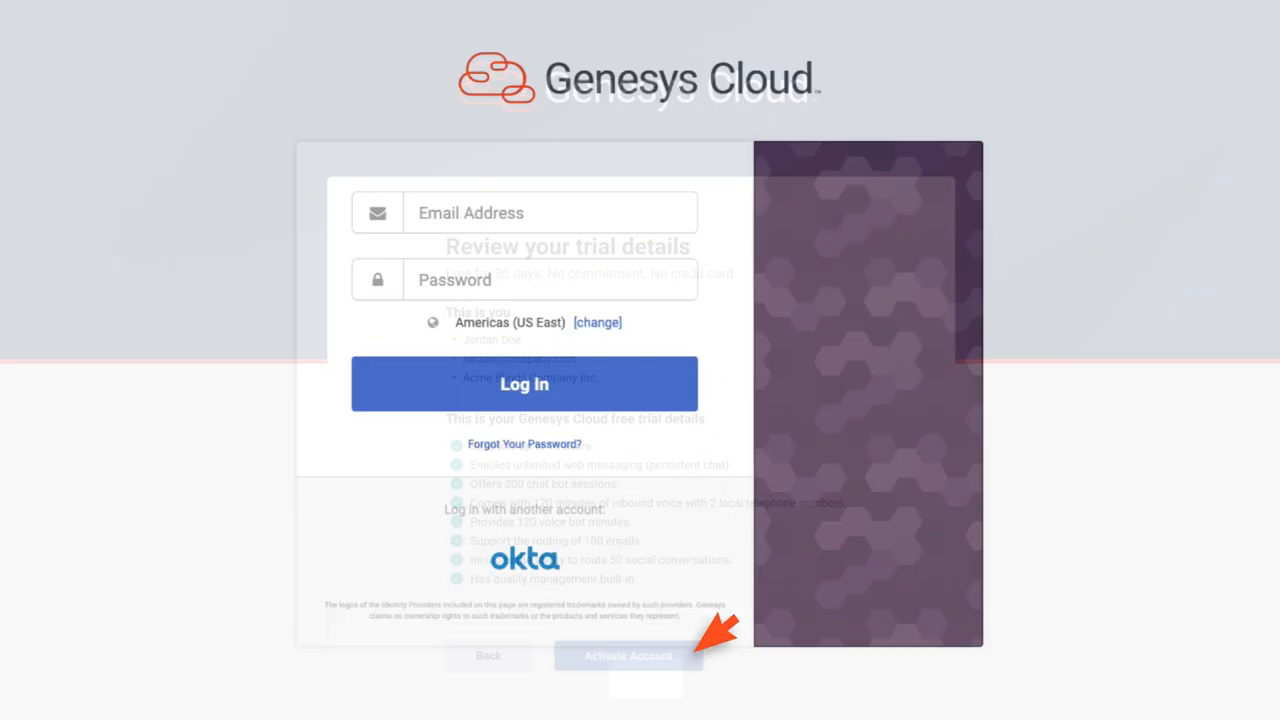
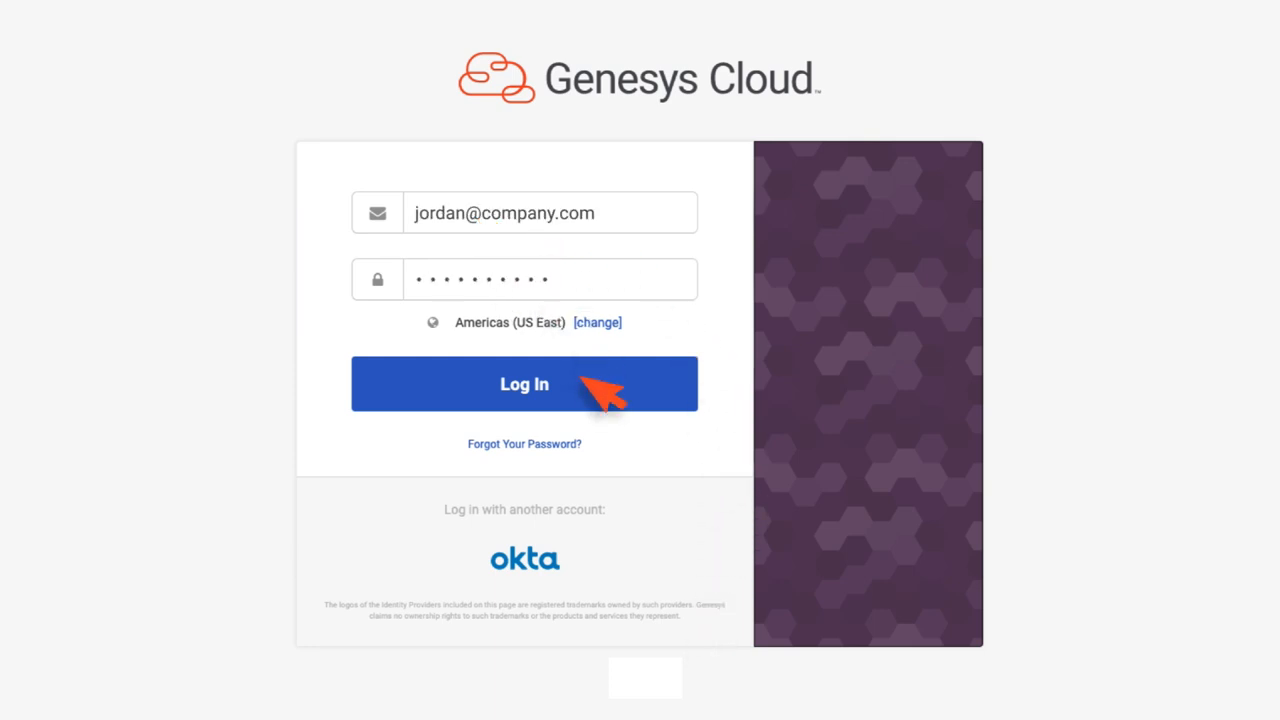
{"action": "left_click", "coordinate": [524, 384]}
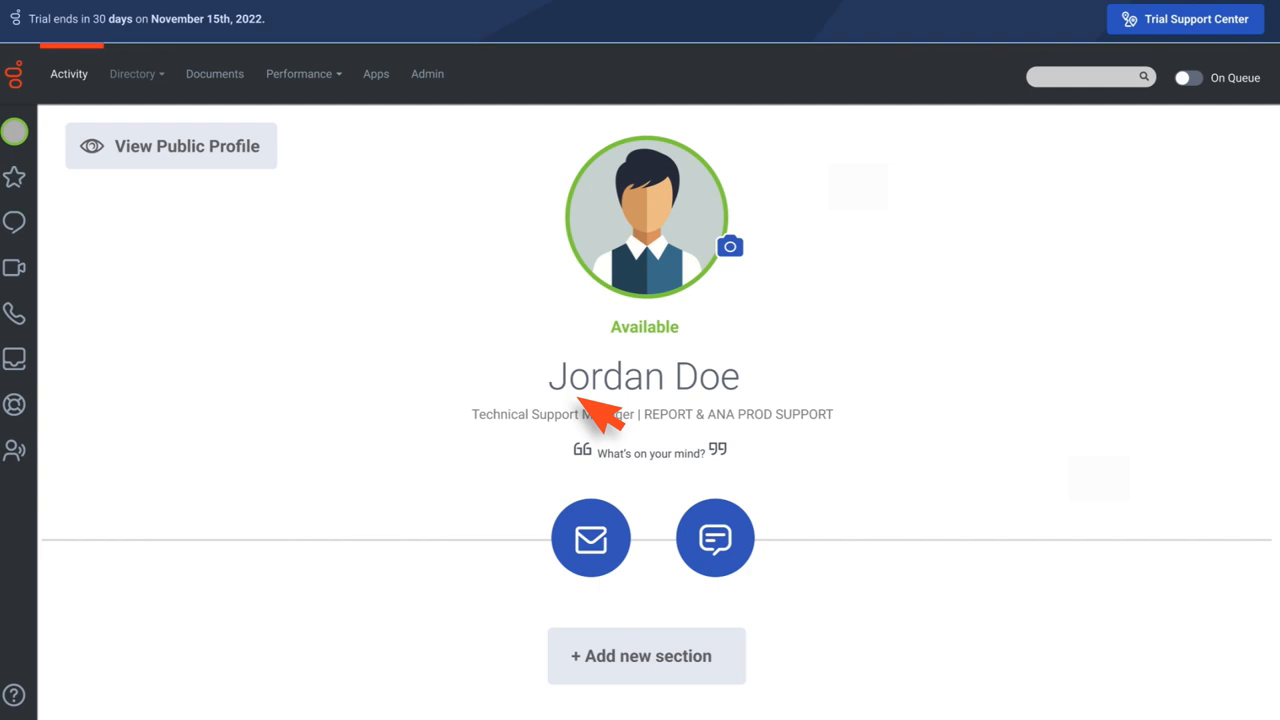
{"action": "mouse_move", "coordinate": [1204, 130]}
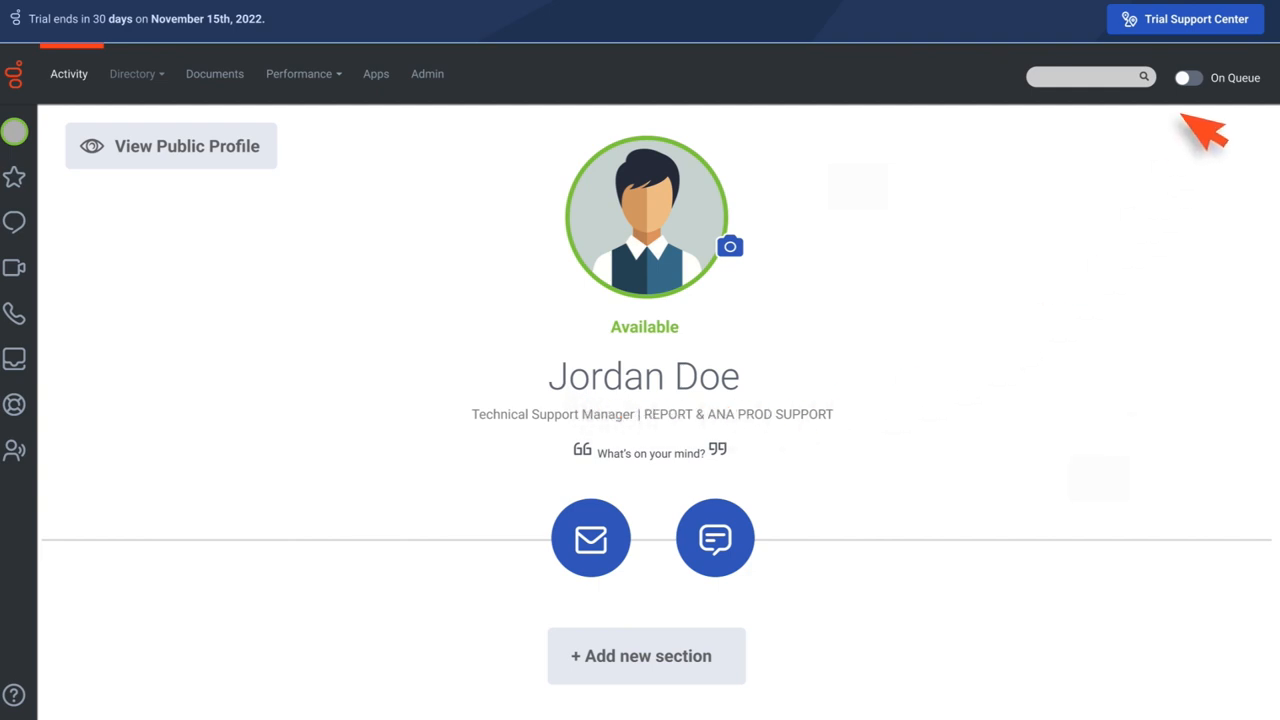
Step: Show the Trial Support Center tasks, collapsing Get Started and expanding the Make Changes tutorials
{"action": "left_click", "coordinate": [1184, 18]}
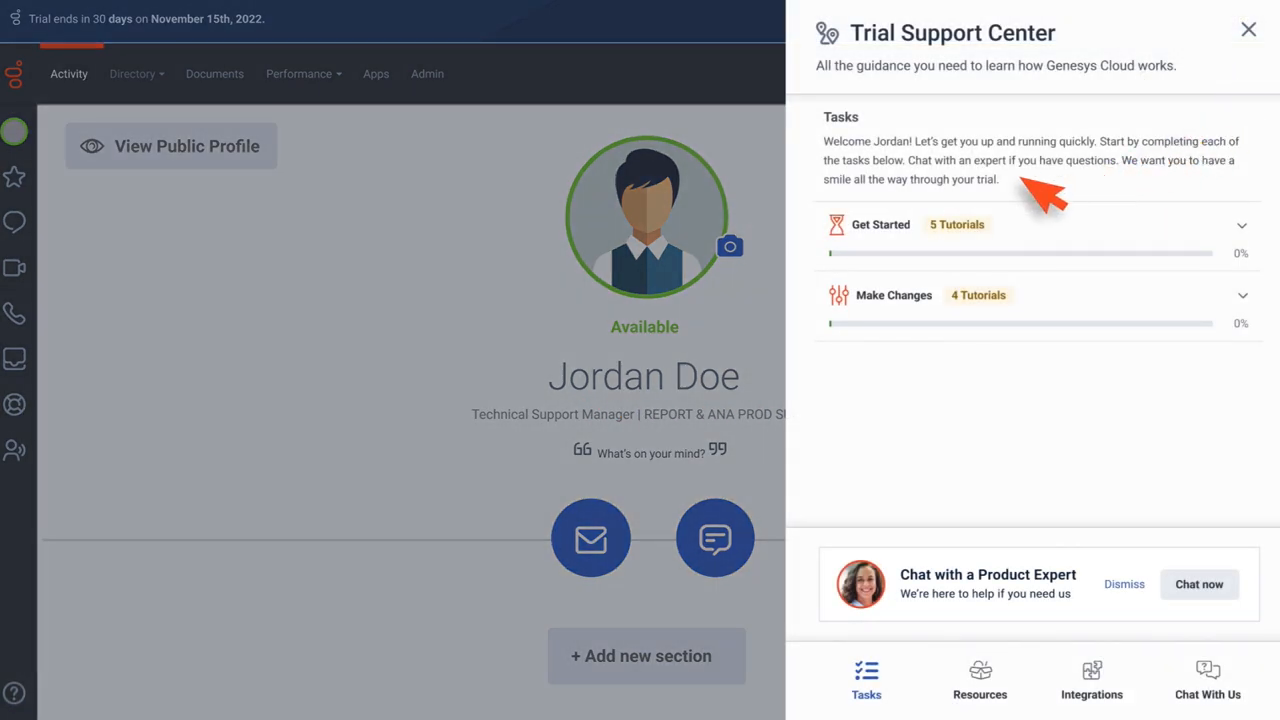
{"action": "mouse_move", "coordinate": [1076, 250]}
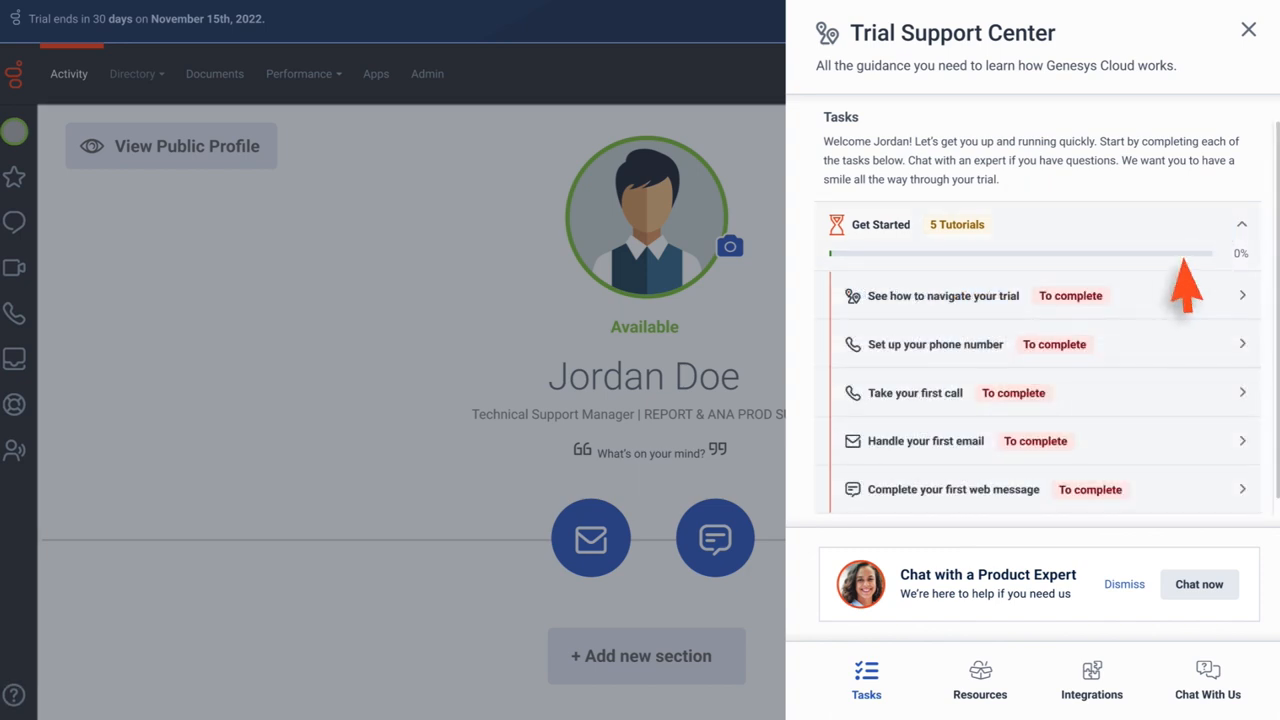
{"action": "mouse_move", "coordinate": [1056, 360]}
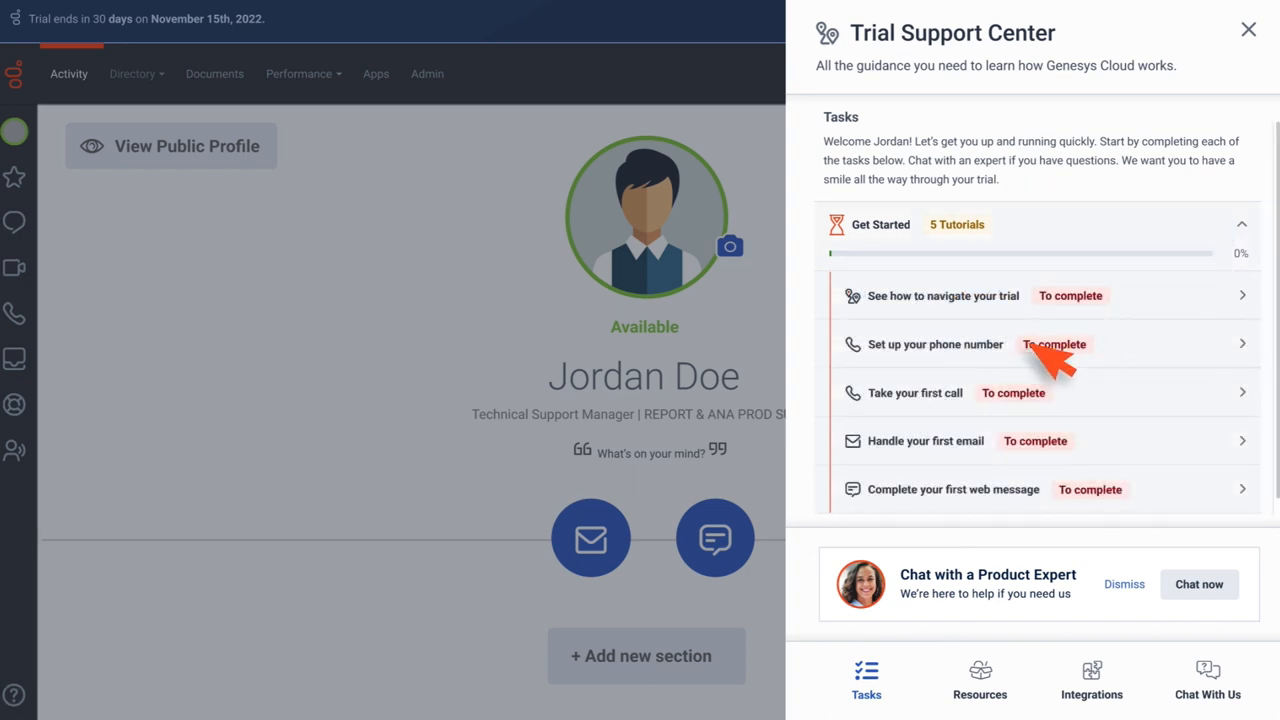
{"action": "mouse_move", "coordinate": [820, 420]}
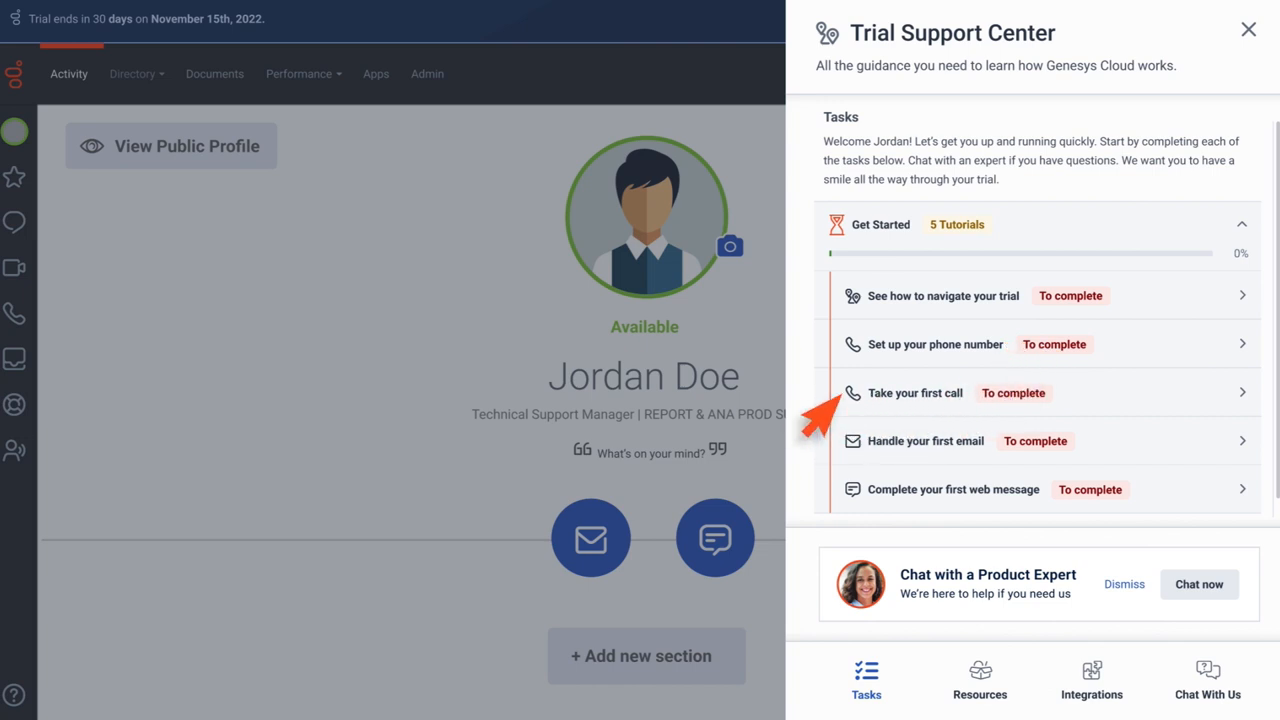
{"action": "mouse_move", "coordinate": [1160, 330]}
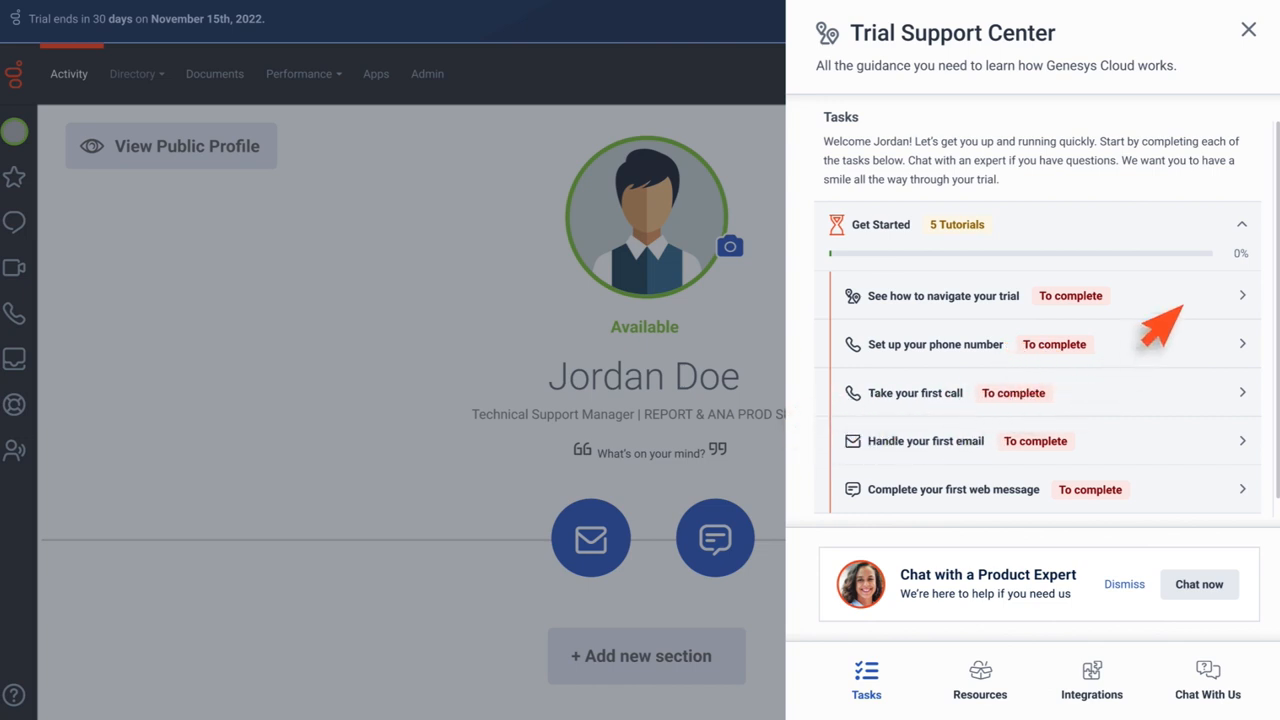
{"action": "left_click", "coordinate": [1240, 224]}
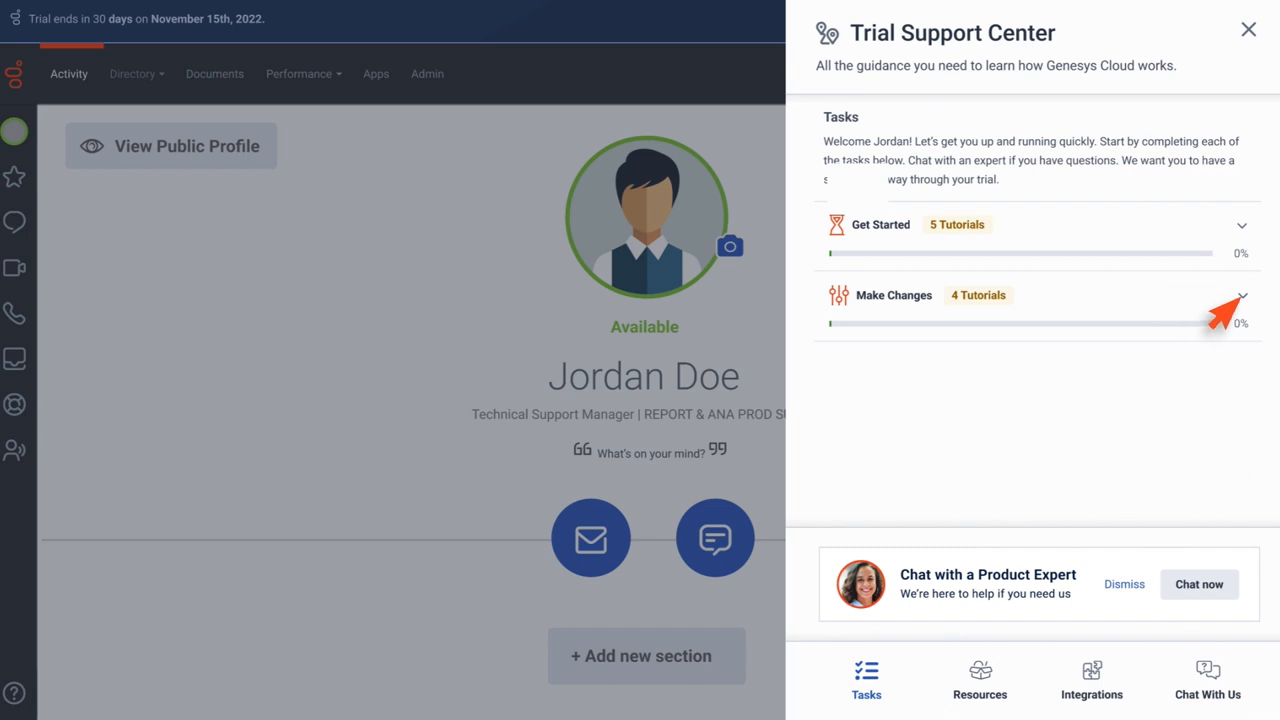
{"action": "left_click", "coordinate": [1242, 296]}
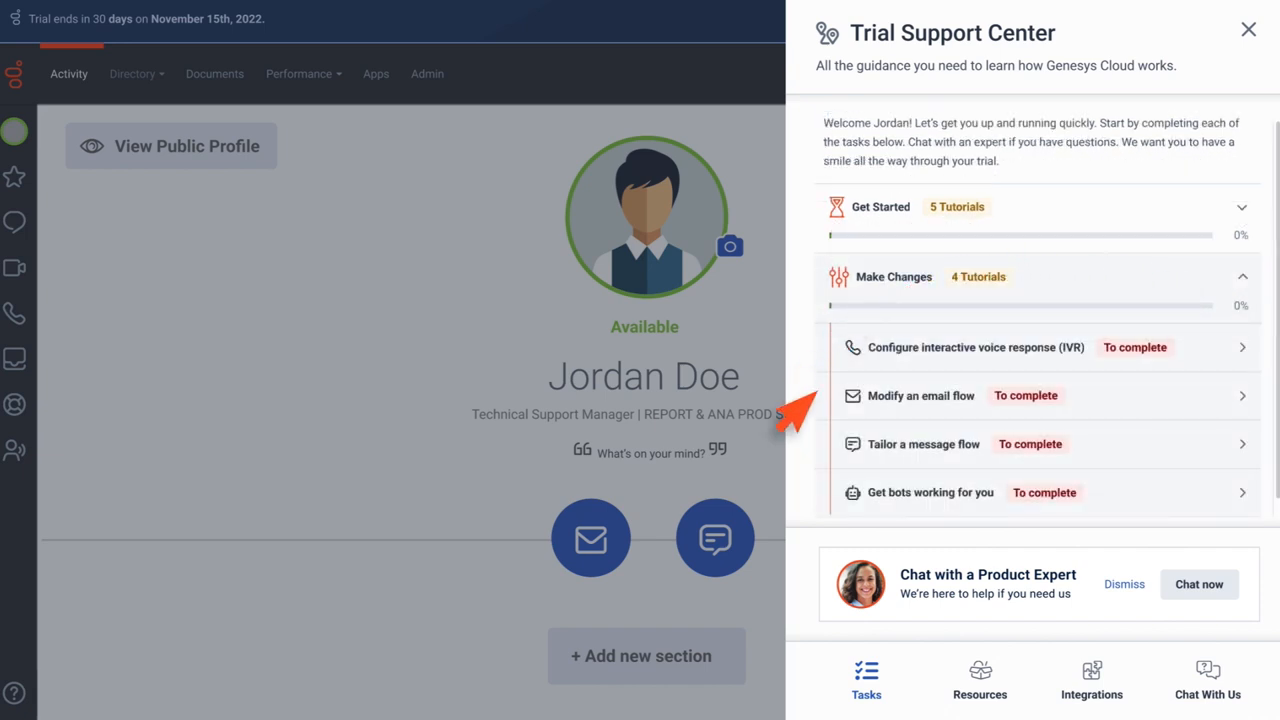
{"action": "mouse_move", "coordinate": [1010, 504]}
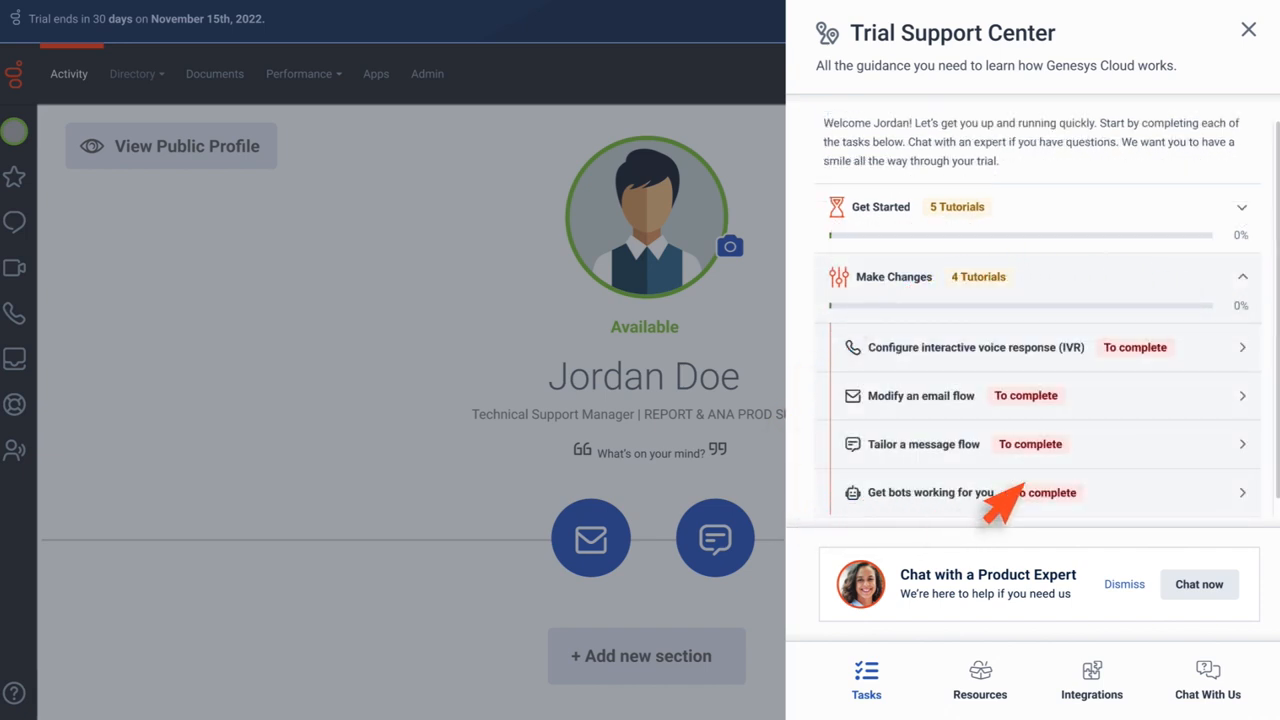
{"action": "left_click", "coordinate": [1240, 276]}
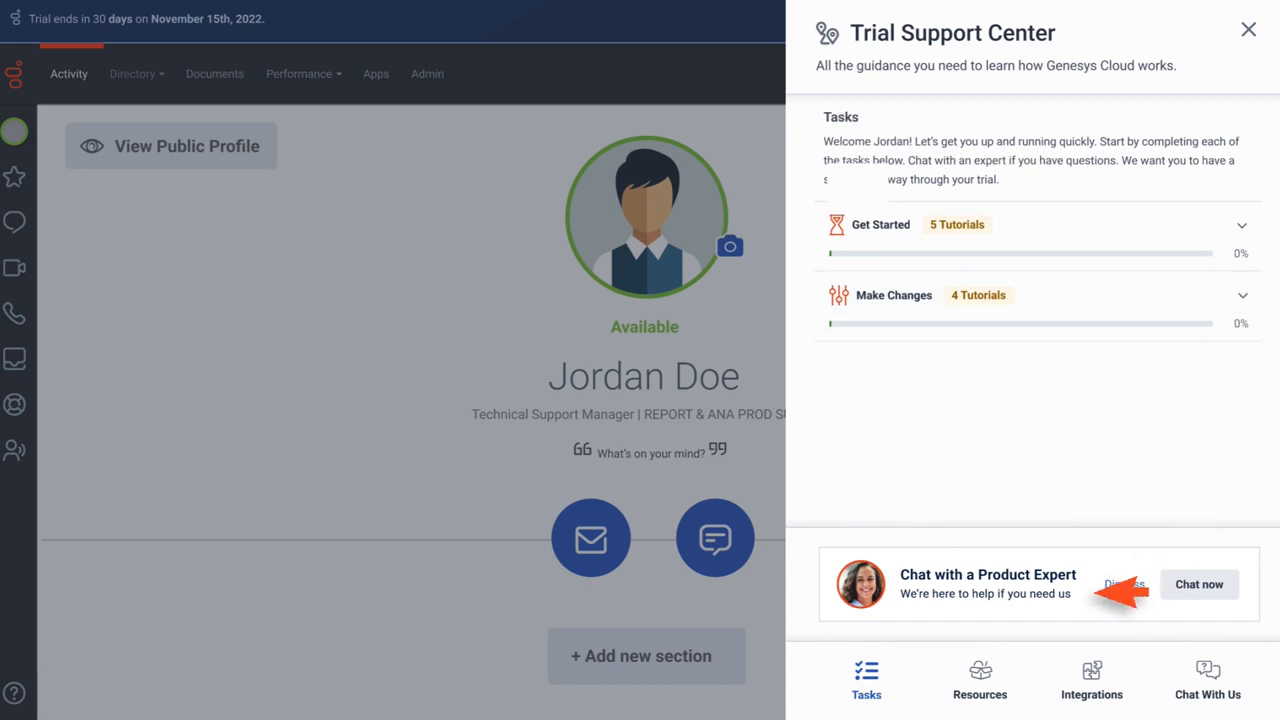
Step: View the Resources learning links and scroll through the Integrations systems list
{"action": "left_click", "coordinate": [980, 680]}
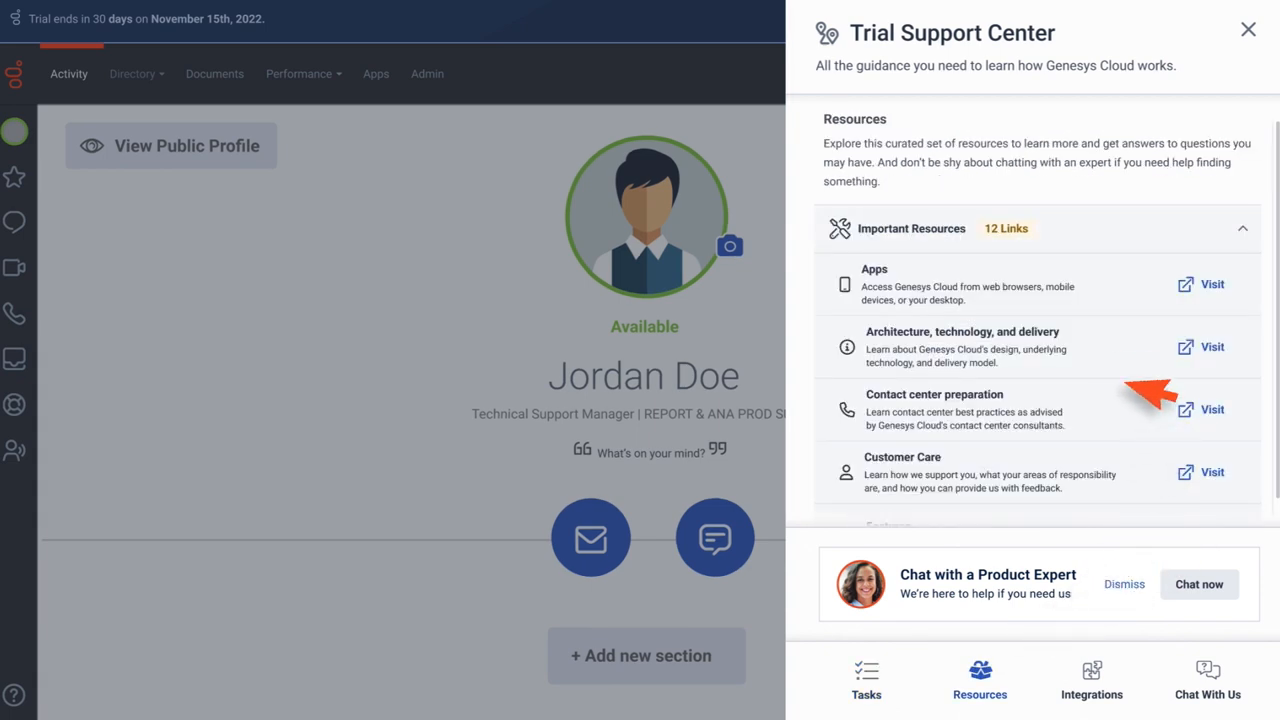
{"action": "mouse_move", "coordinate": [1190, 518]}
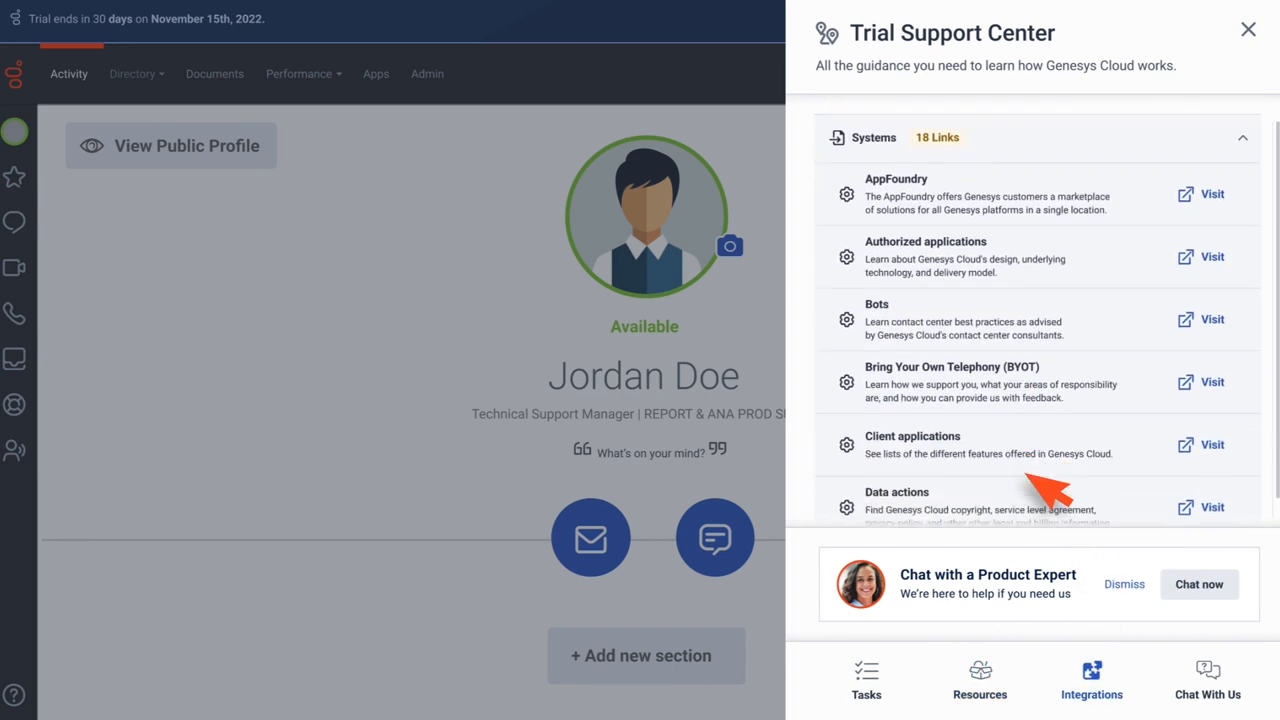
{"action": "scroll", "scroll_direction": "down", "scroll_amount": 3}
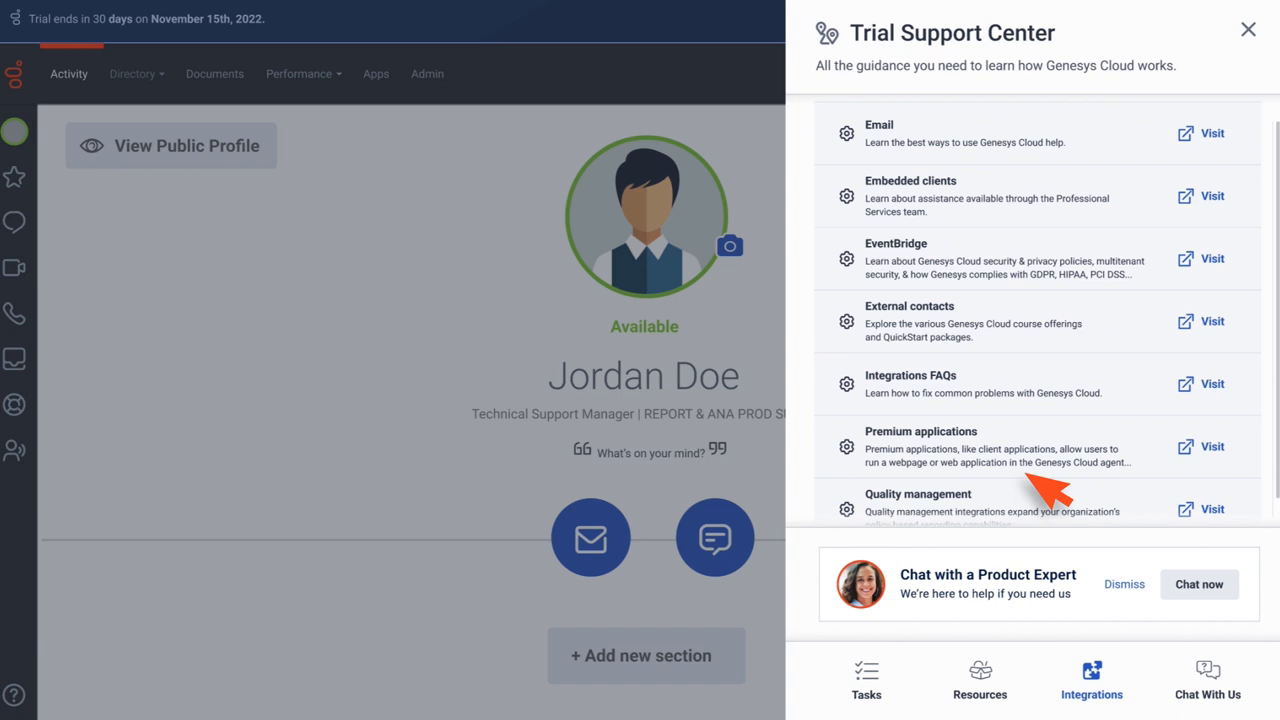
{"action": "mouse_move", "coordinate": [1176, 660]}
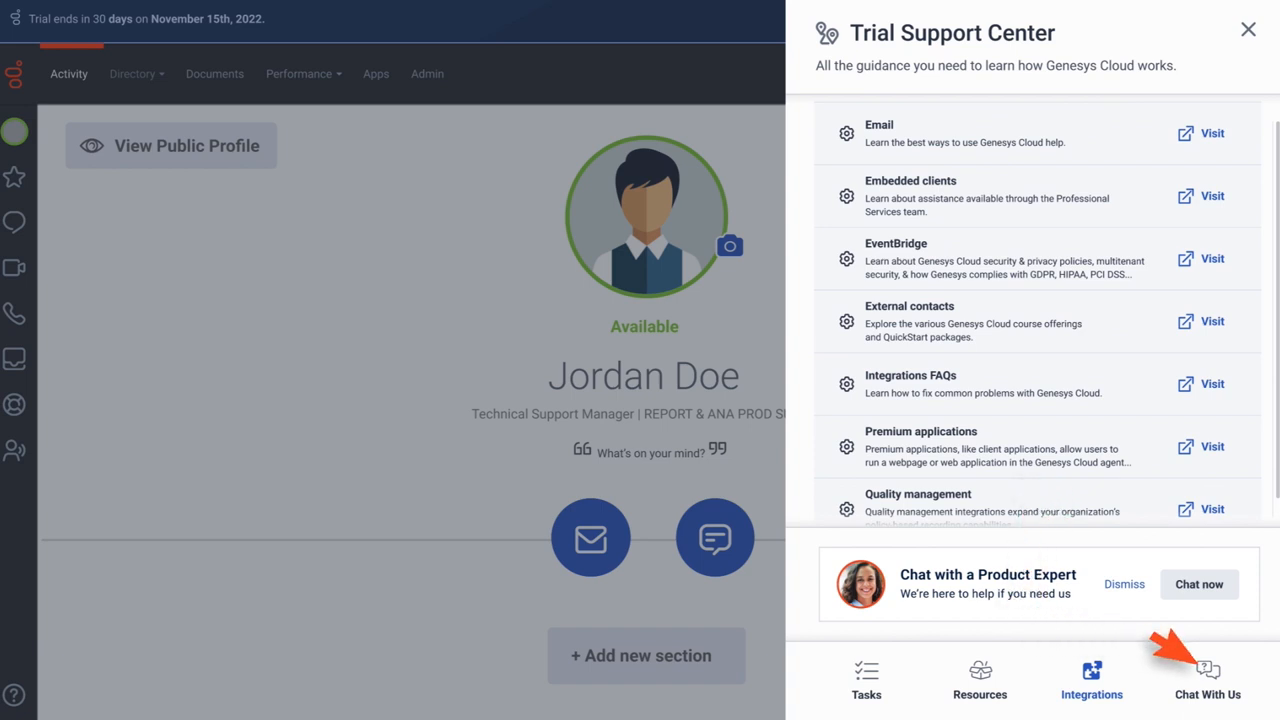
Step: Start a live chat with Genesys support and receive the welcome message
{"action": "left_click", "coordinate": [1198, 584]}
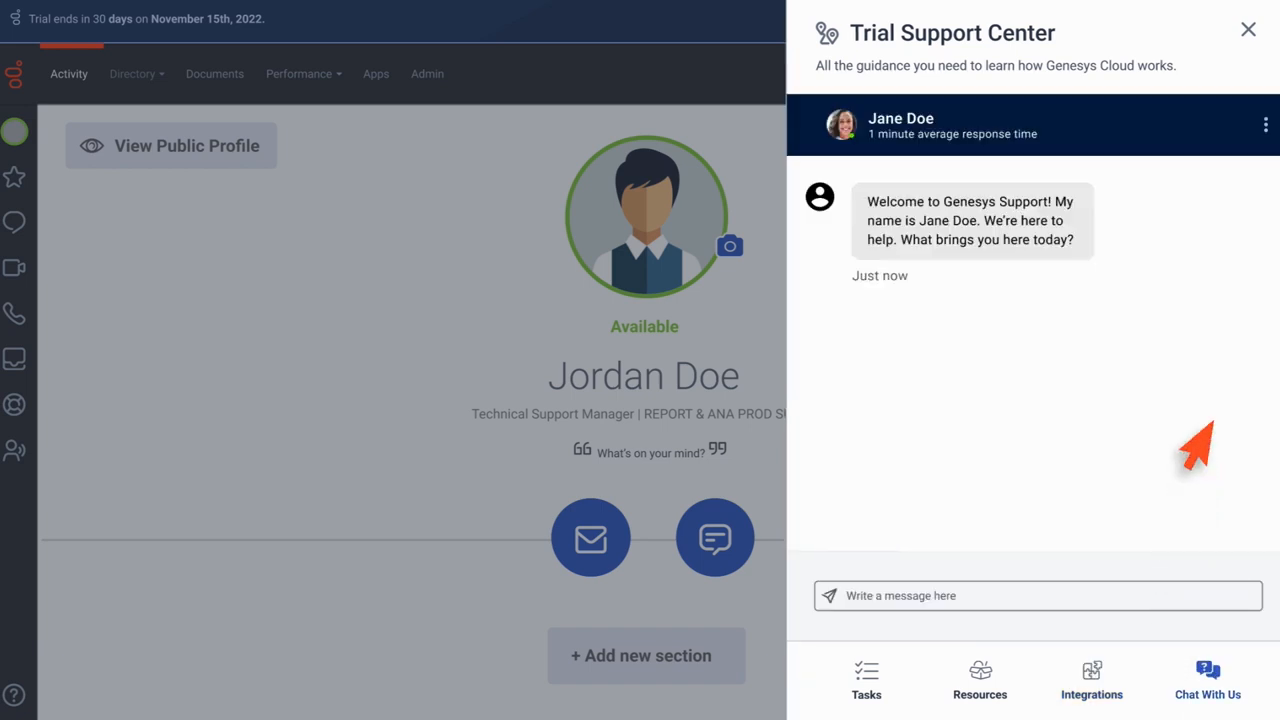
{"action": "mouse_move", "coordinate": [1116, 236]}
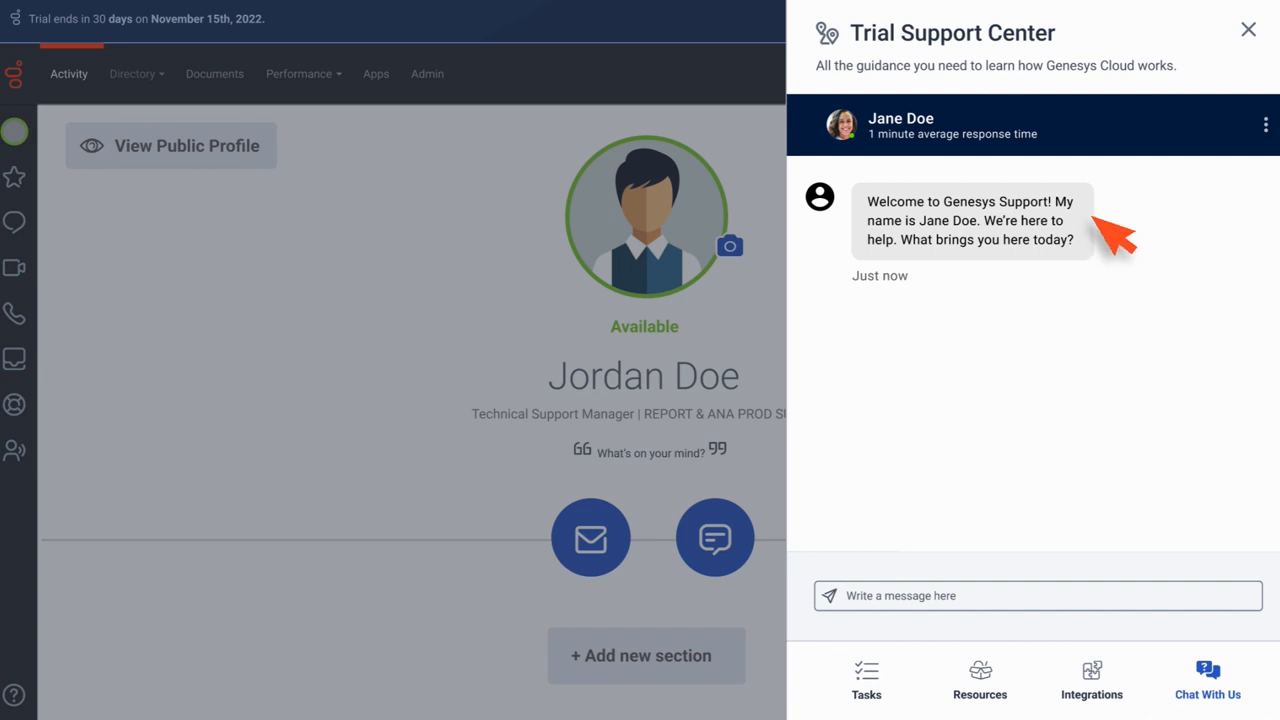
{"action": "left_click", "coordinate": [1248, 30]}
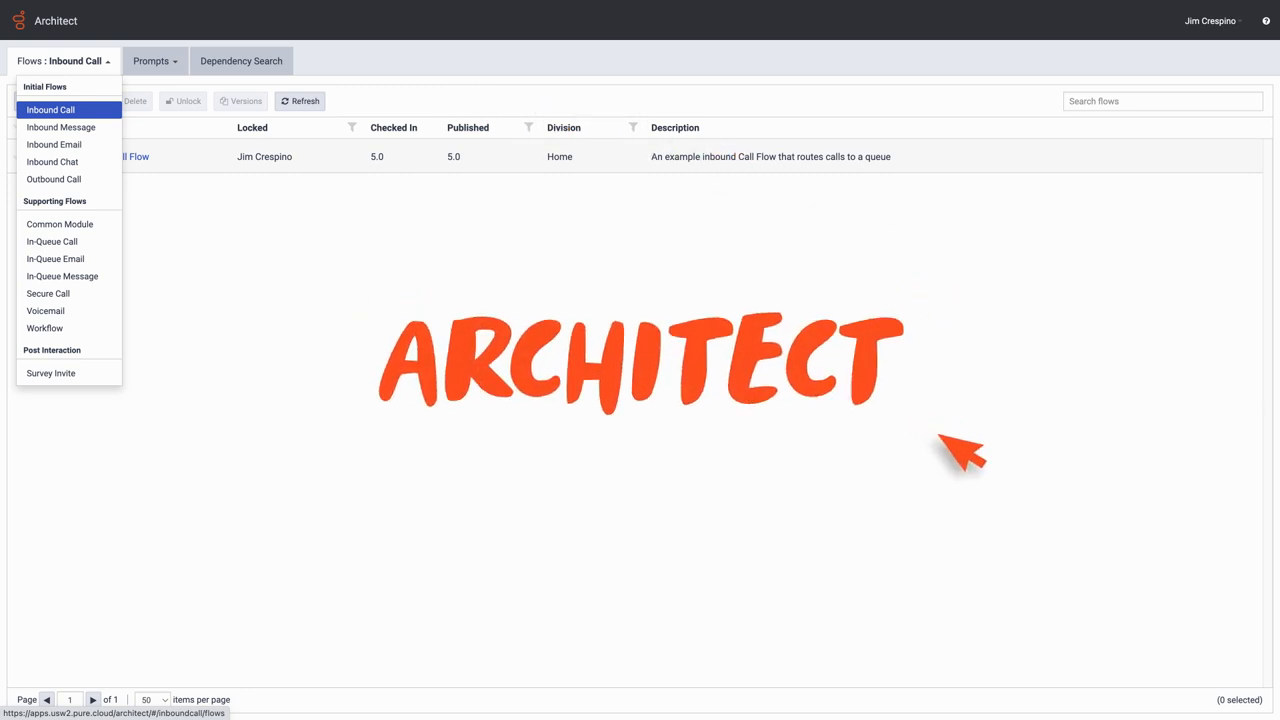
{"action": "mouse_move", "coordinate": [336, 404]}
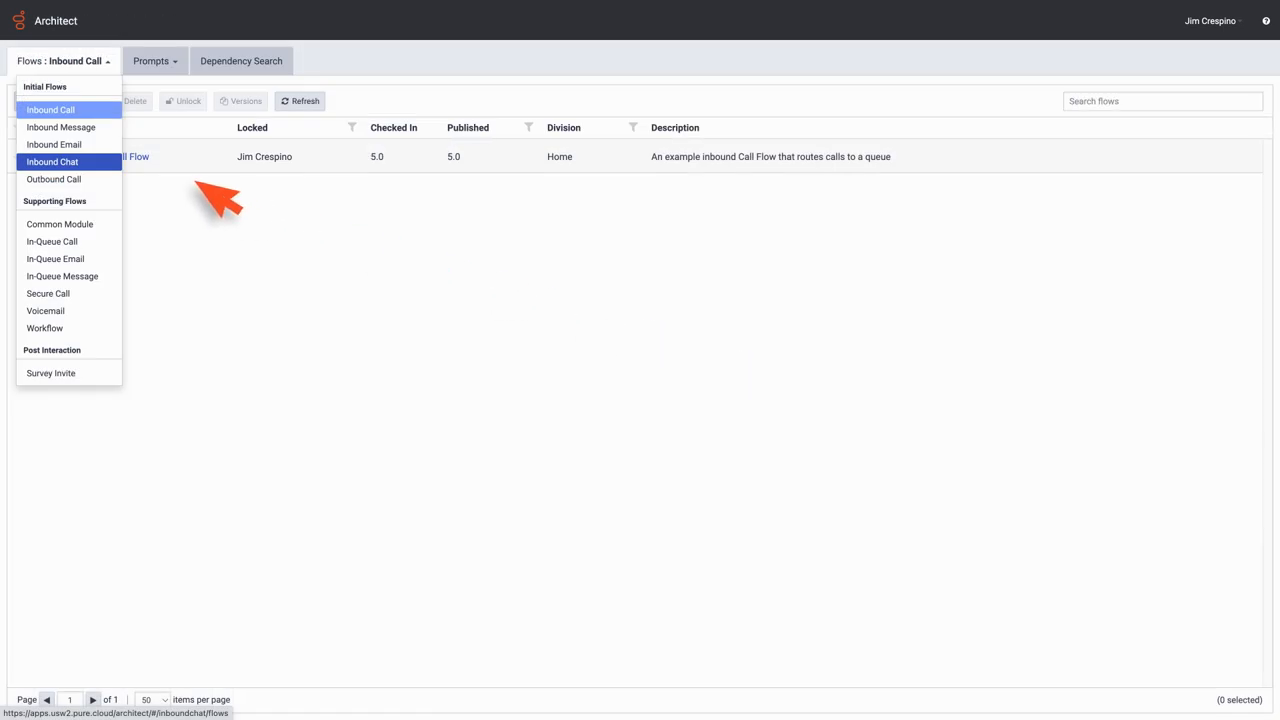
Step: View the Example Inbound Chat Flow's routing logic, then go to the Admin overview
{"action": "left_click", "coordinate": [52, 160]}
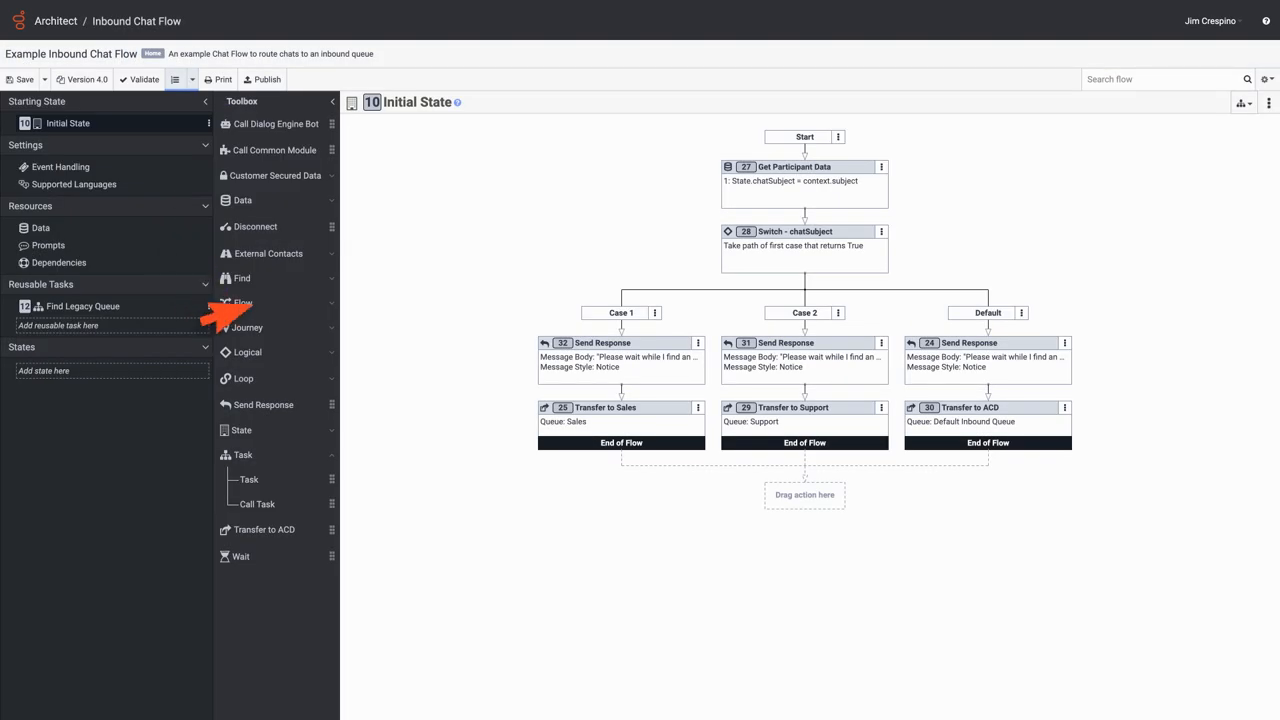
{"action": "mouse_move", "coordinate": [1148, 460]}
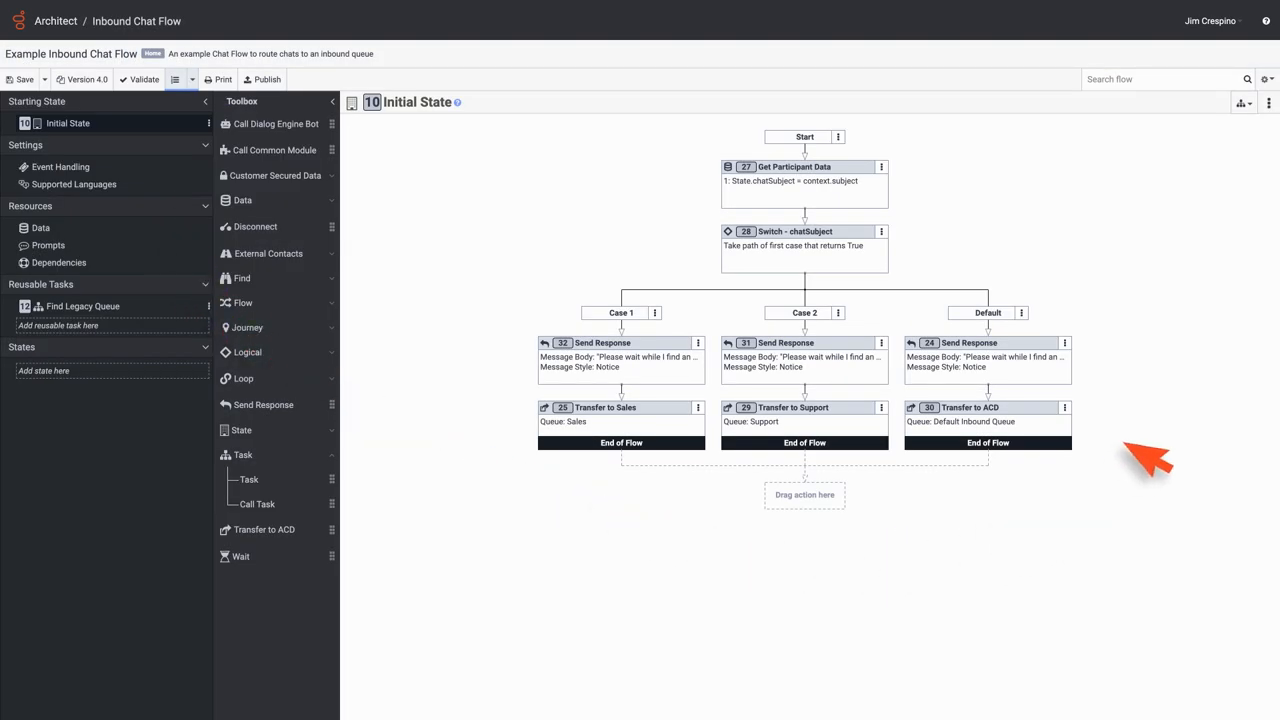
{"action": "mouse_move", "coordinate": [1110, 264]}
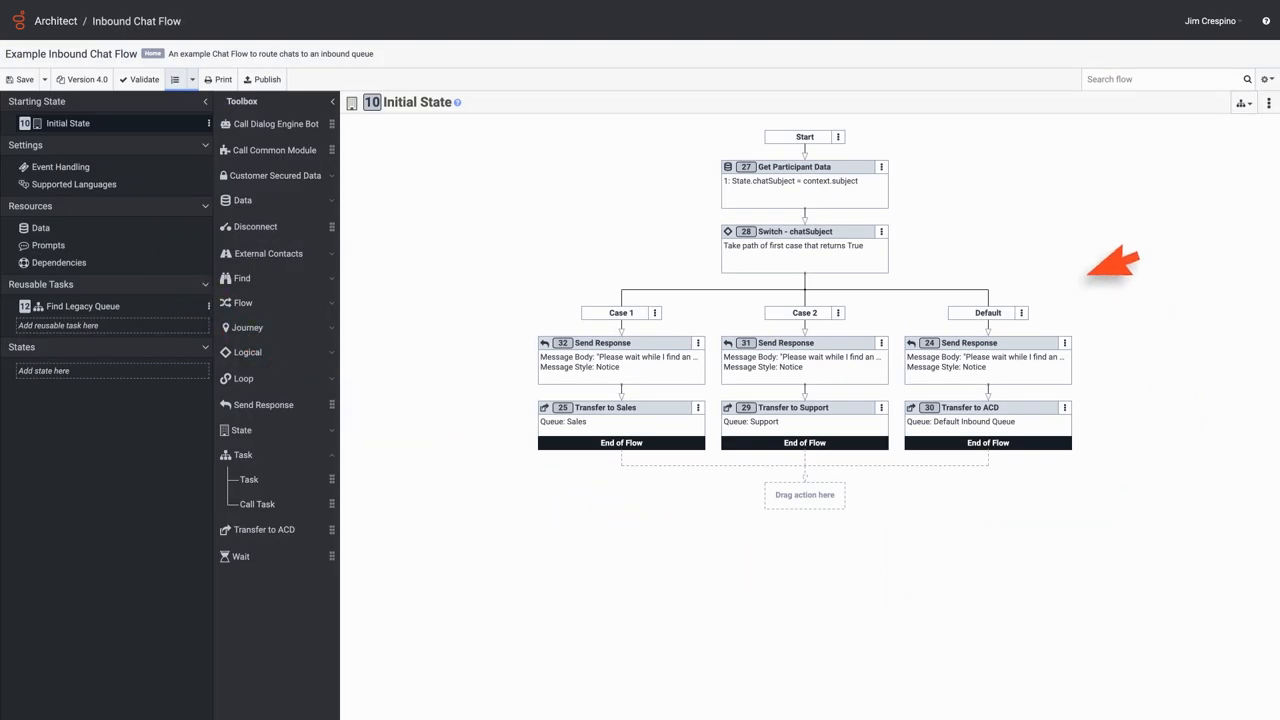
{"action": "left_click", "coordinate": [412, 20]}
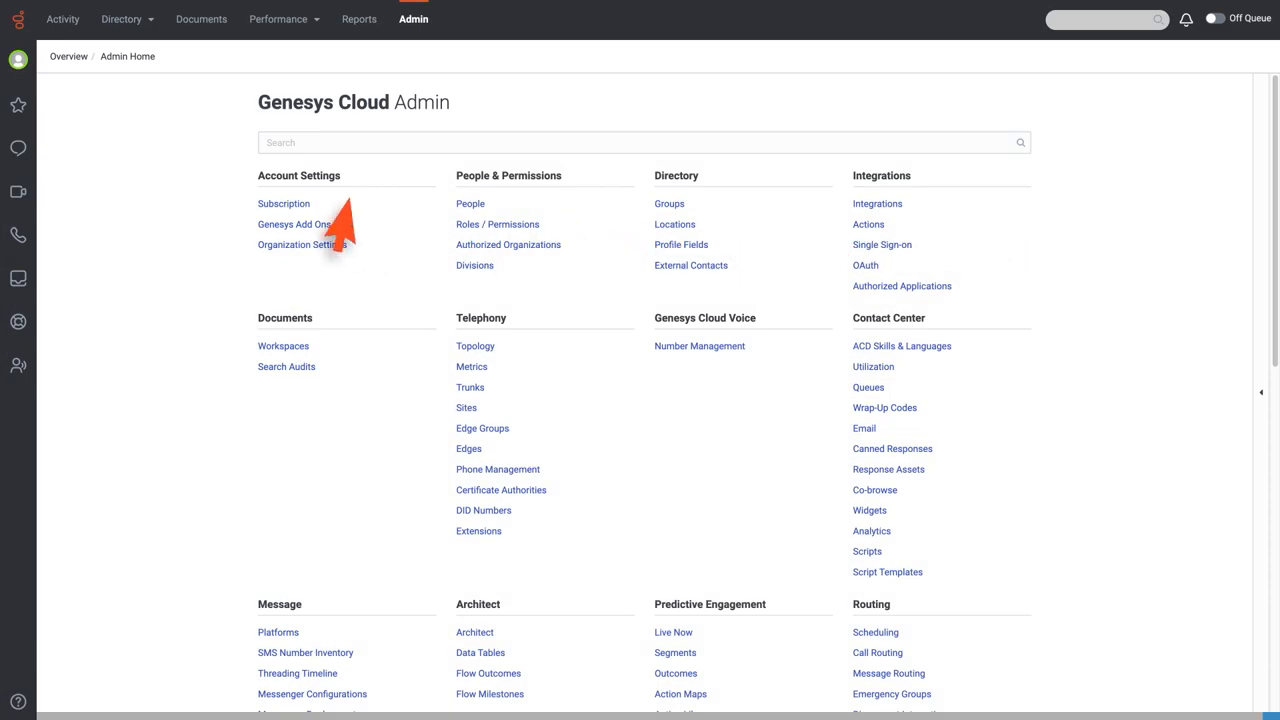
{"action": "mouse_move", "coordinate": [200, 460]}
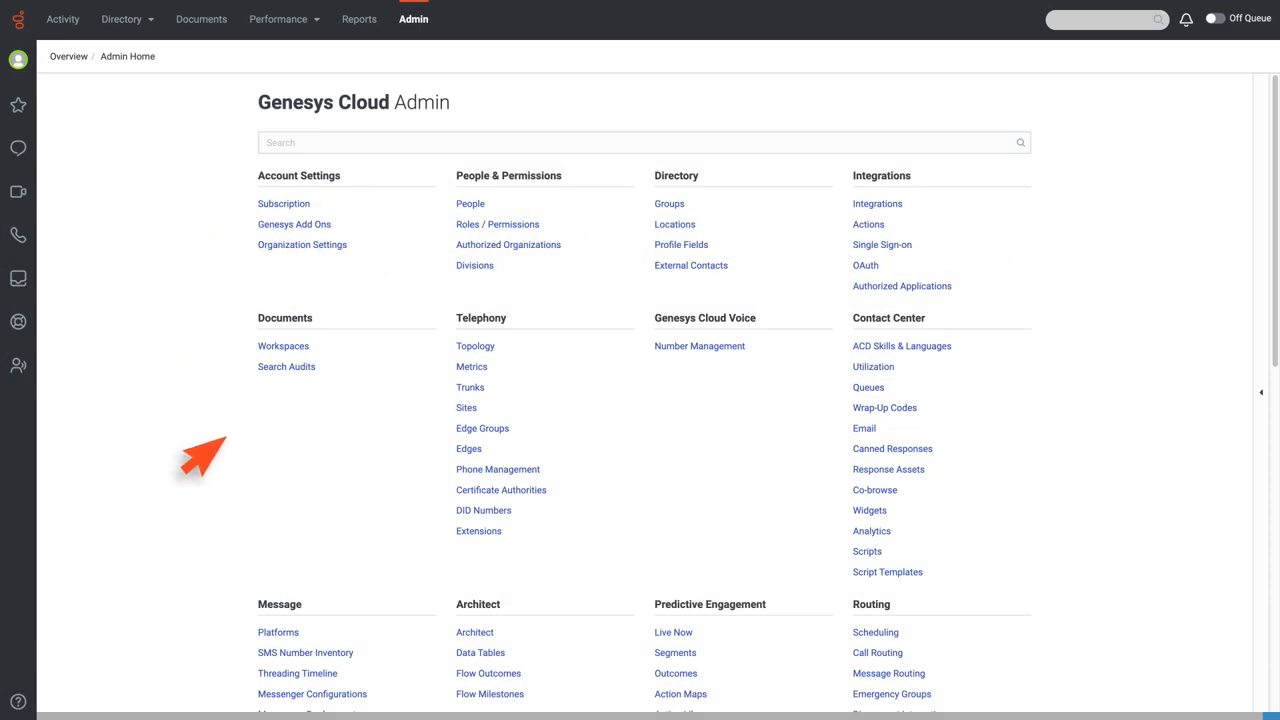
{"action": "mouse_move", "coordinate": [400, 470]}
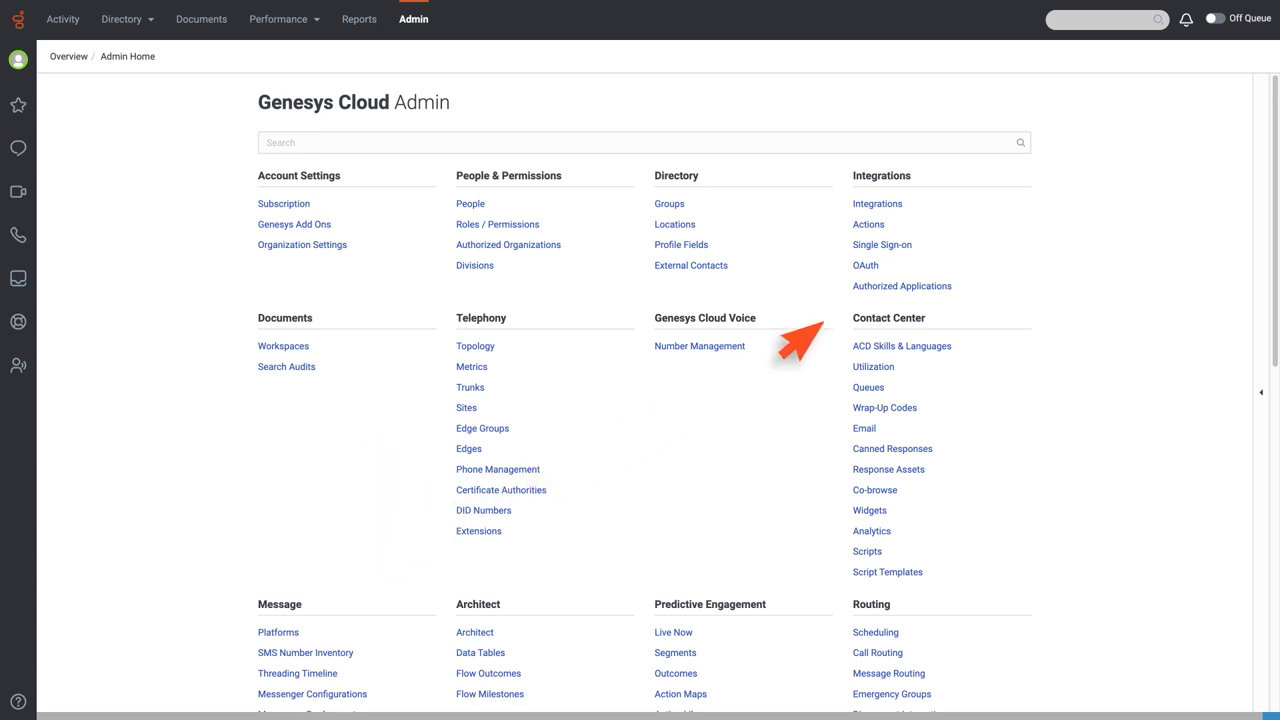
{"action": "mouse_move", "coordinate": [690, 436]}
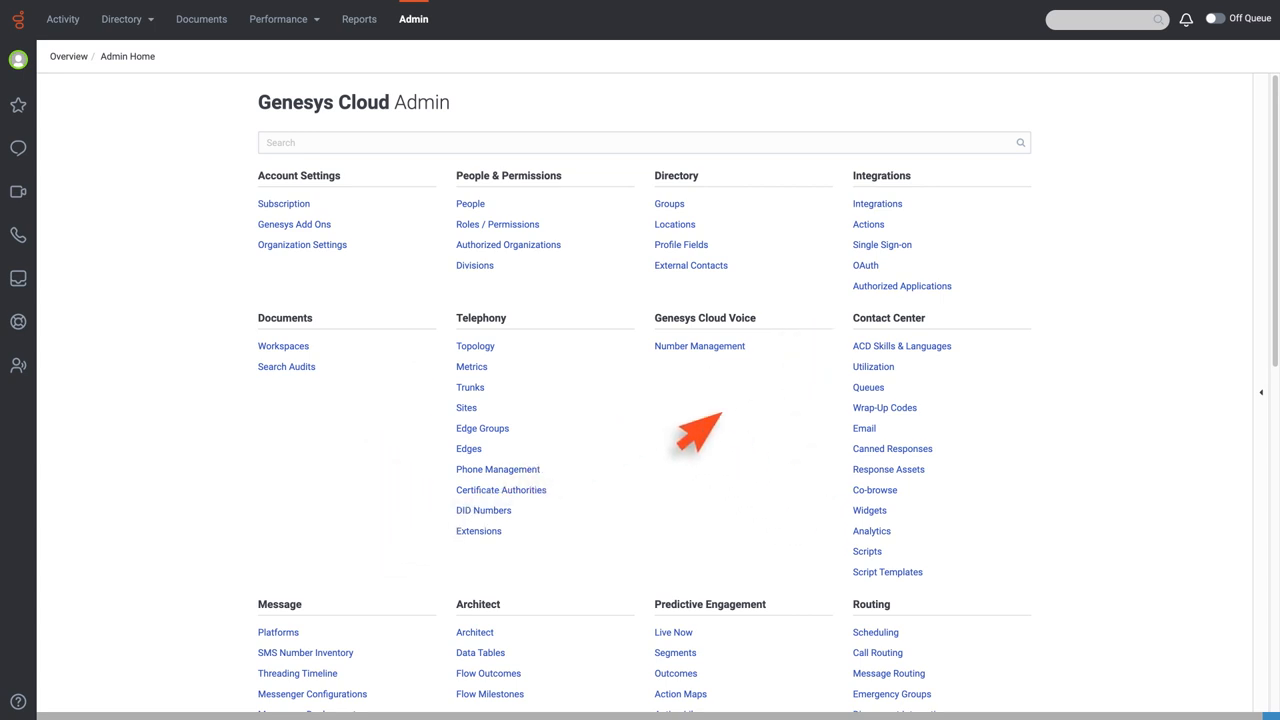
{"action": "left_click", "coordinate": [470, 204]}
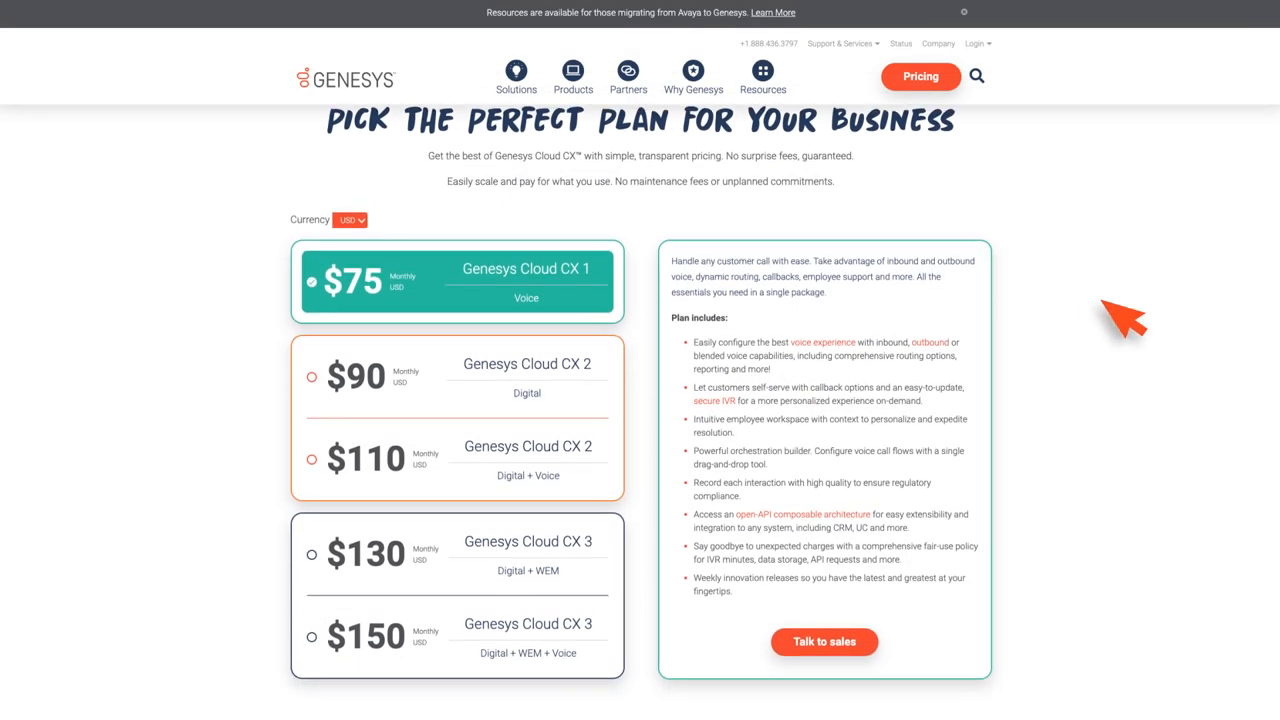
Step: Select the $110 CX 2 Digital + Voice plan on the pricing page and request to talk to sales
{"action": "scroll", "scroll_direction": "down", "scroll_amount": 3}
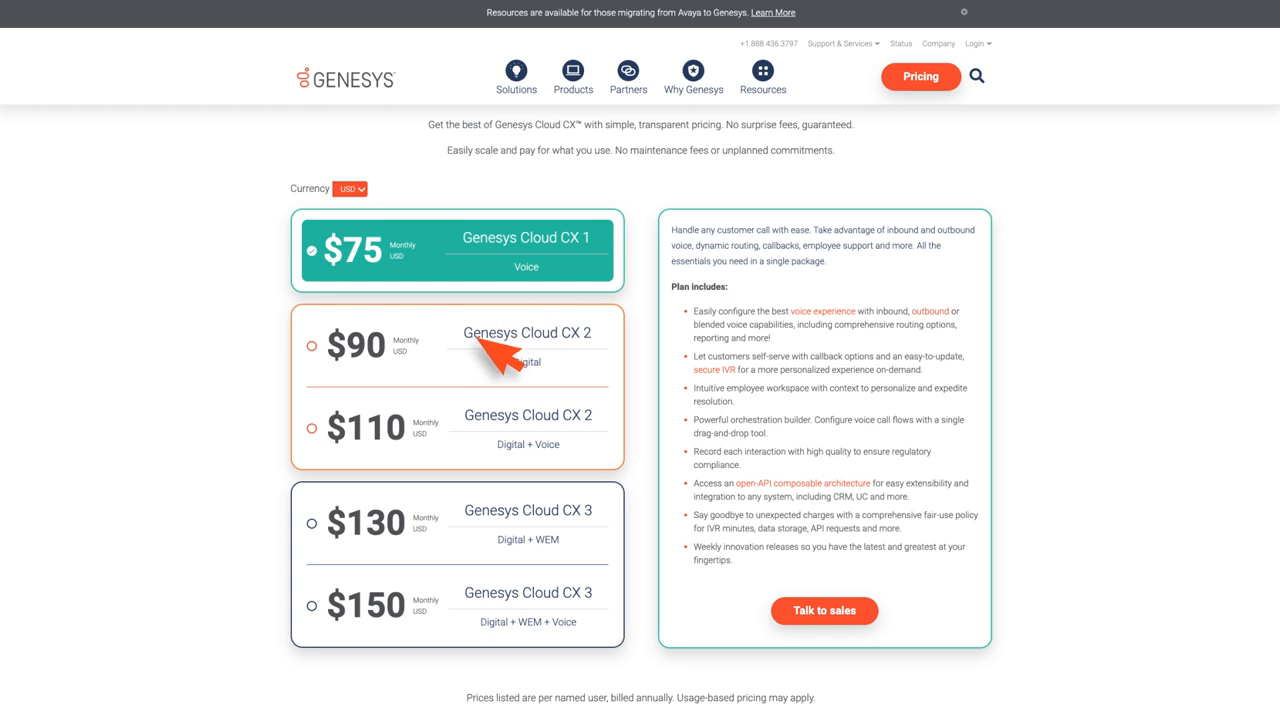
{"action": "mouse_move", "coordinate": [584, 530]}
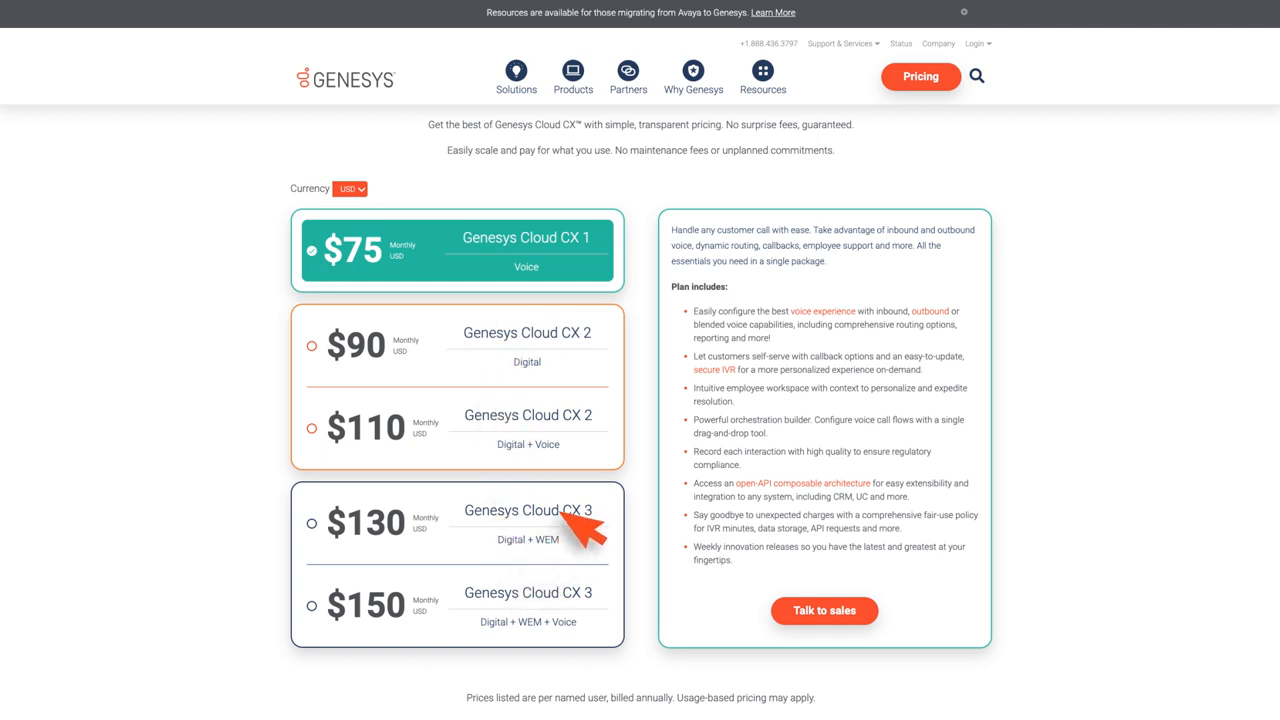
{"action": "left_click", "coordinate": [312, 428]}
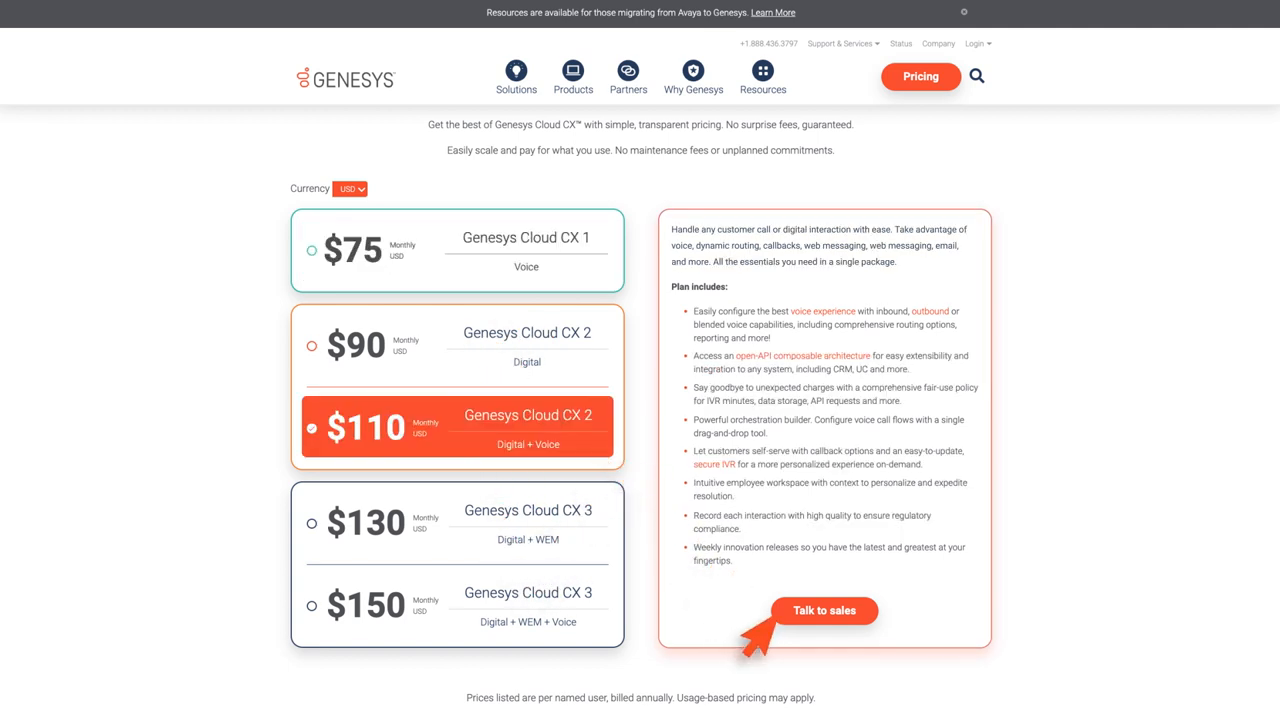
{"action": "left_click", "coordinate": [824, 610]}
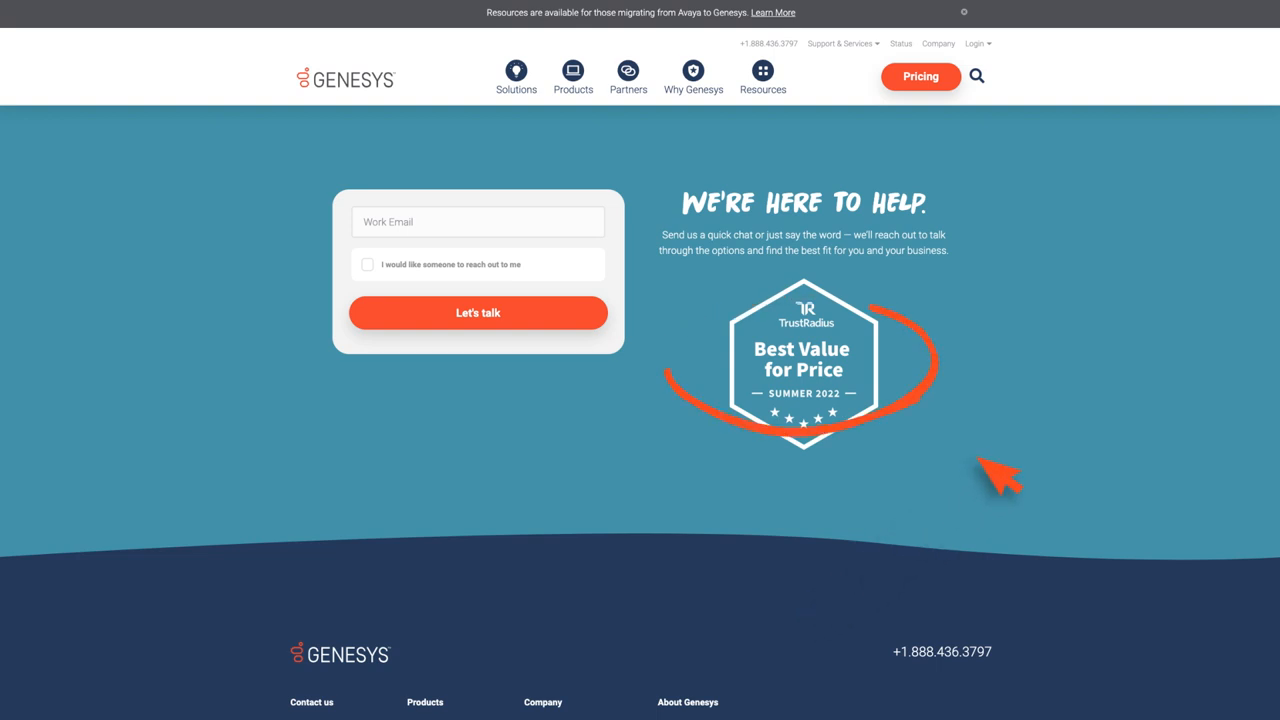